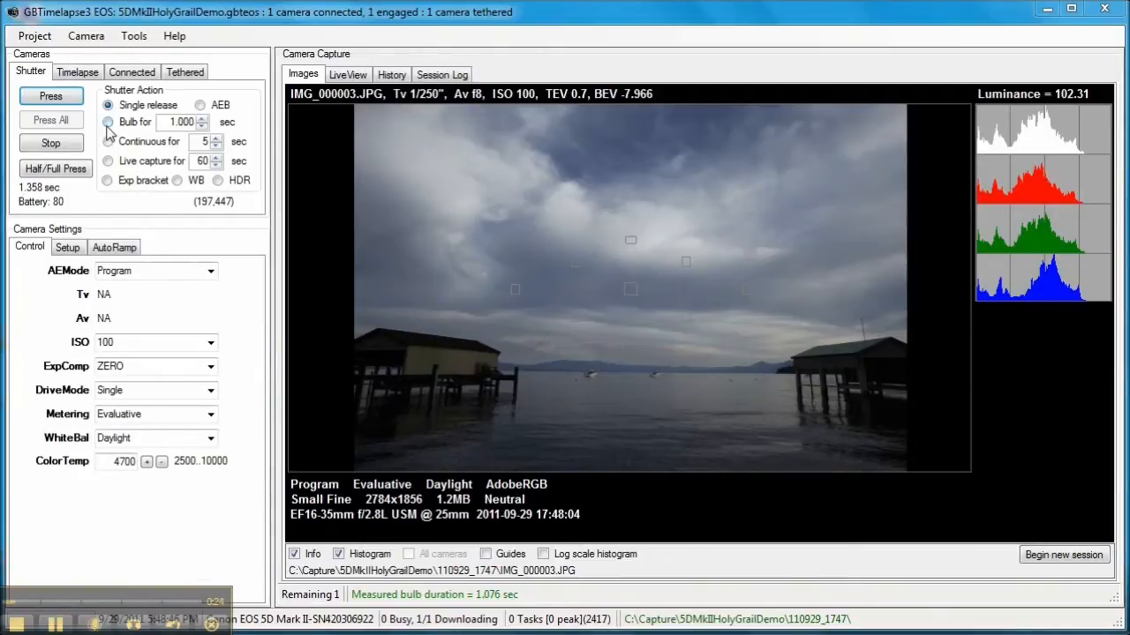
Step: Switch the shutter action to 'Bulb for', take test shots, and shorten bulb duration to 0.5 s
left_click(155, 271)
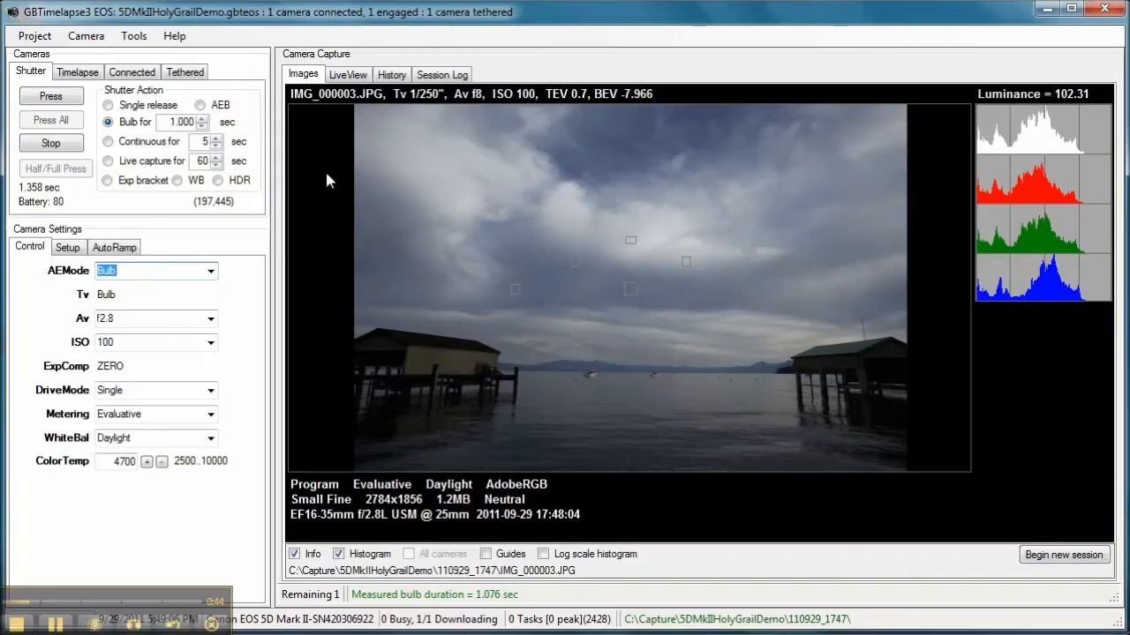
left_click(45, 95)
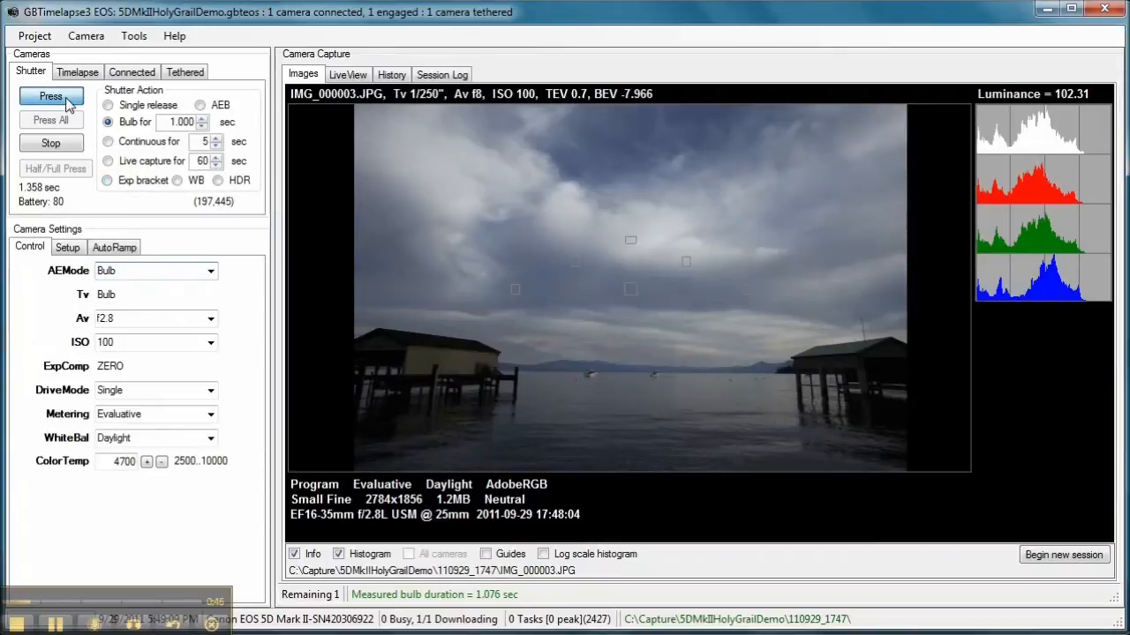
left_click(50, 95)
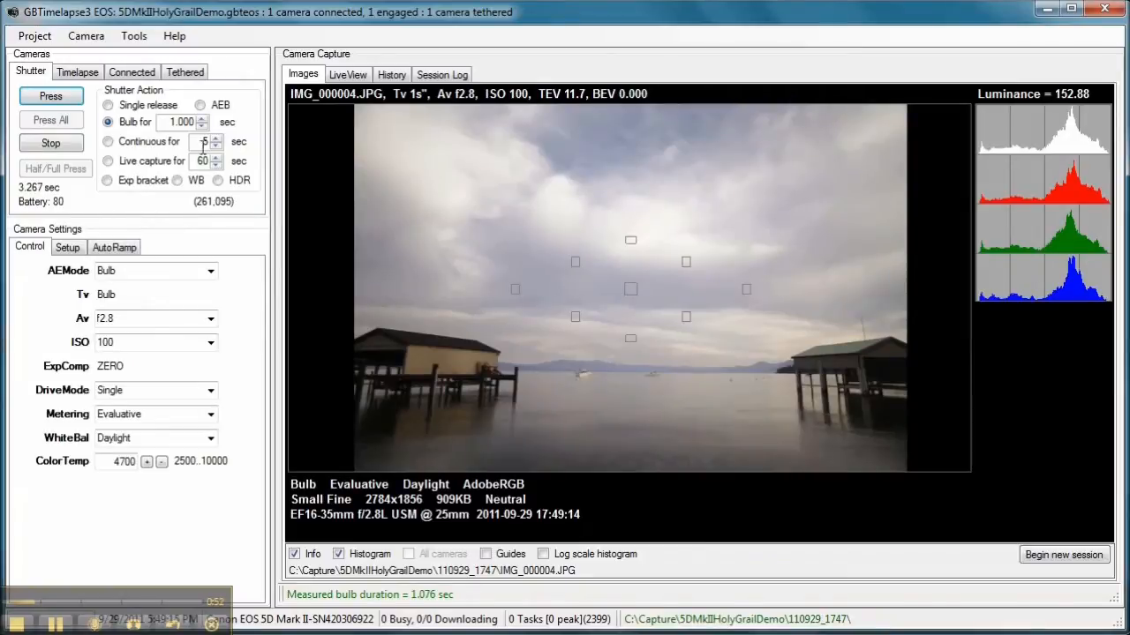
left_click(201, 126)
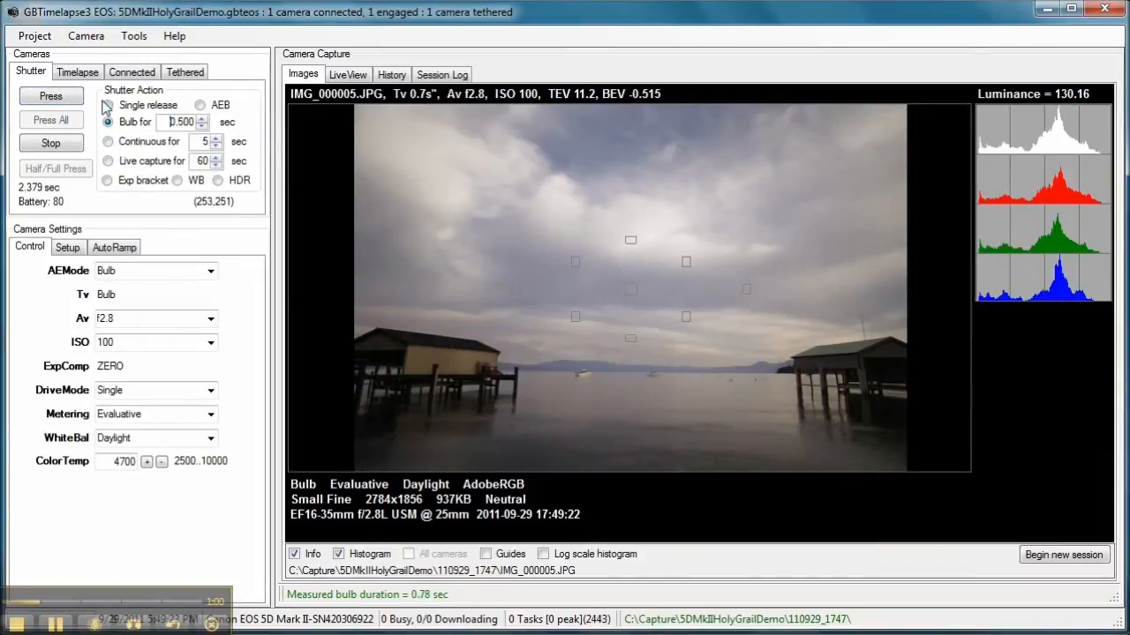
left_click(48, 96)
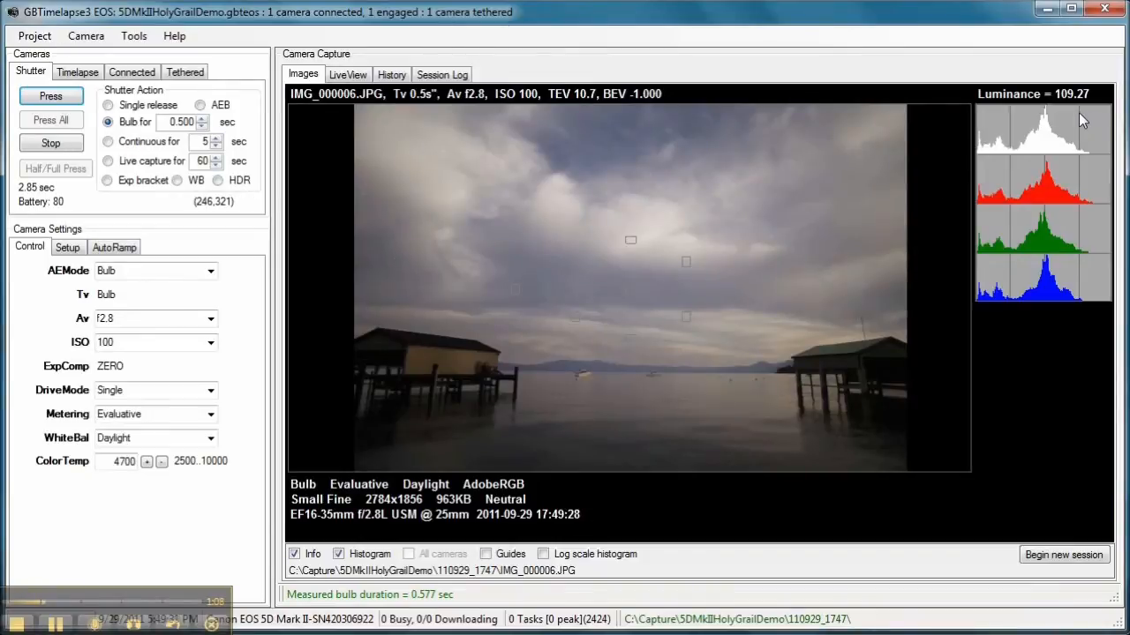
mouse_move(134, 300)
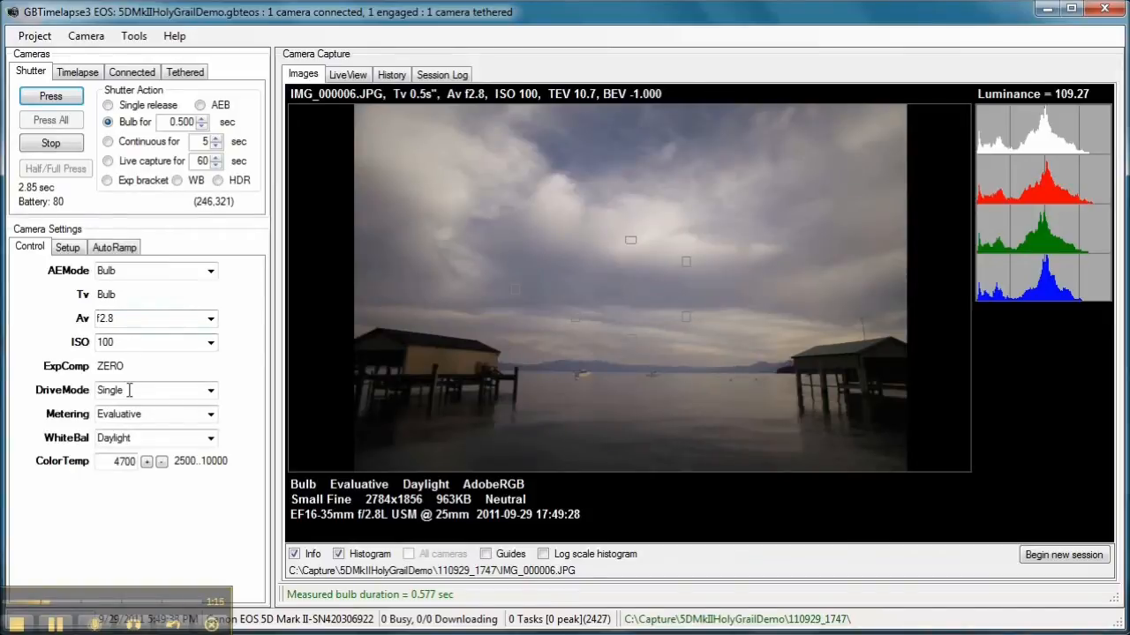
Step: Review the Setup and AutoRamp settings, then set the timelapse interval to 10 seconds
left_click(68, 247)
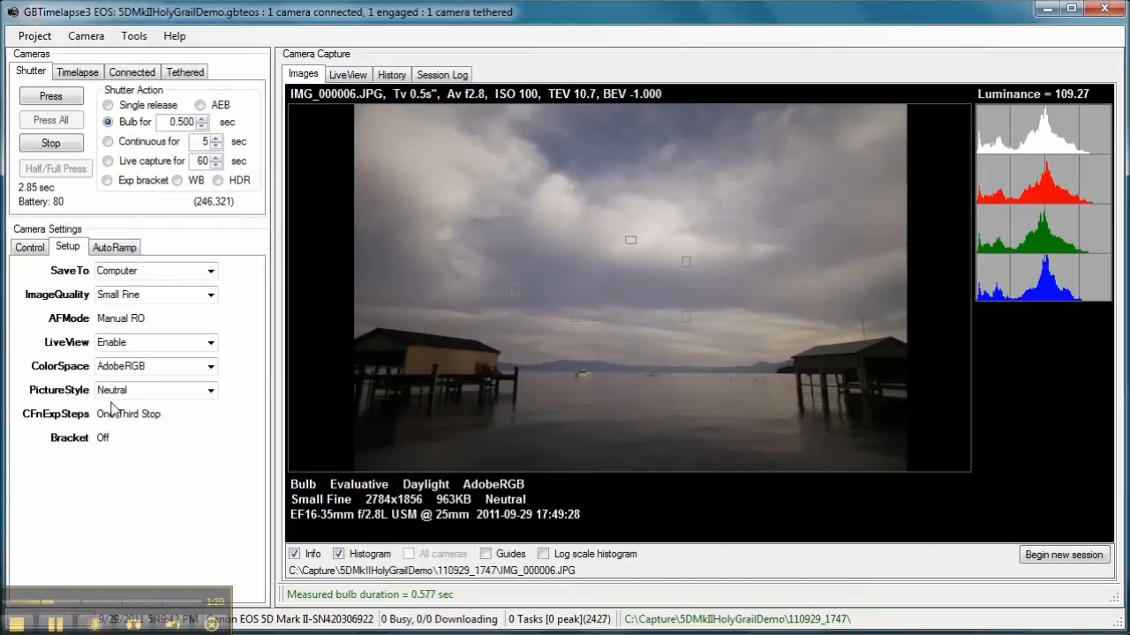
left_click(114, 246)
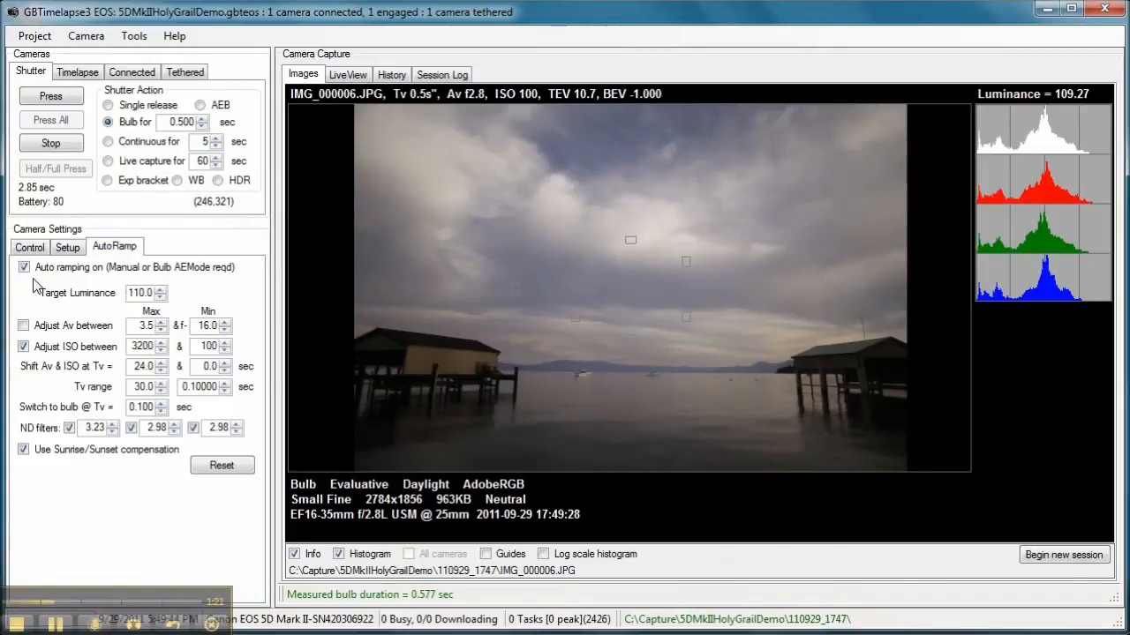
mouse_move(137, 318)
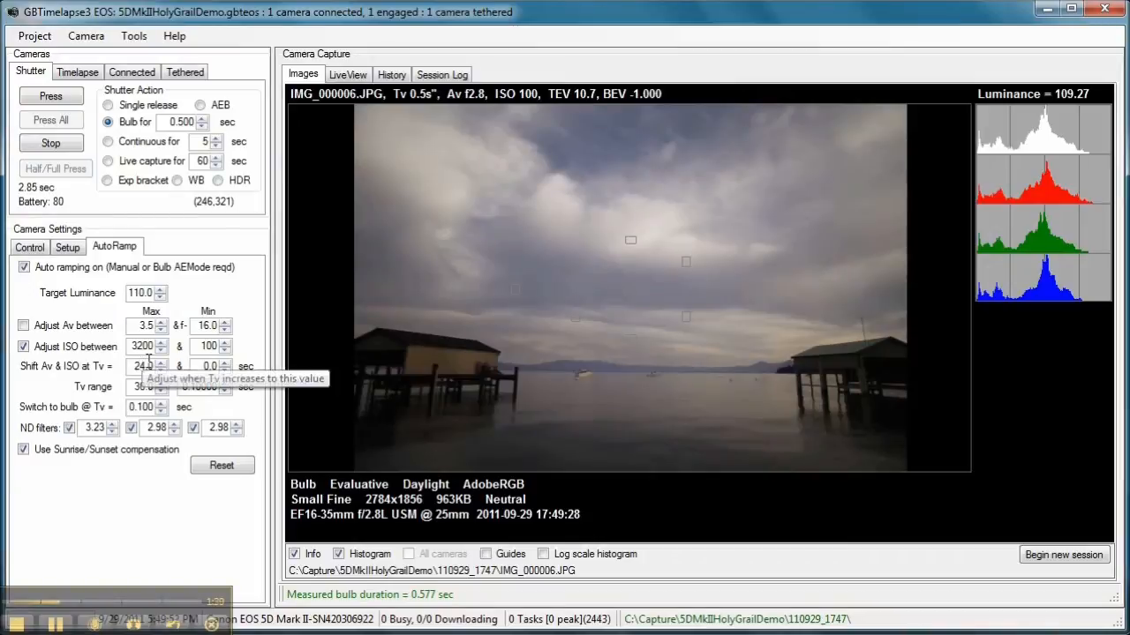
mouse_move(93, 382)
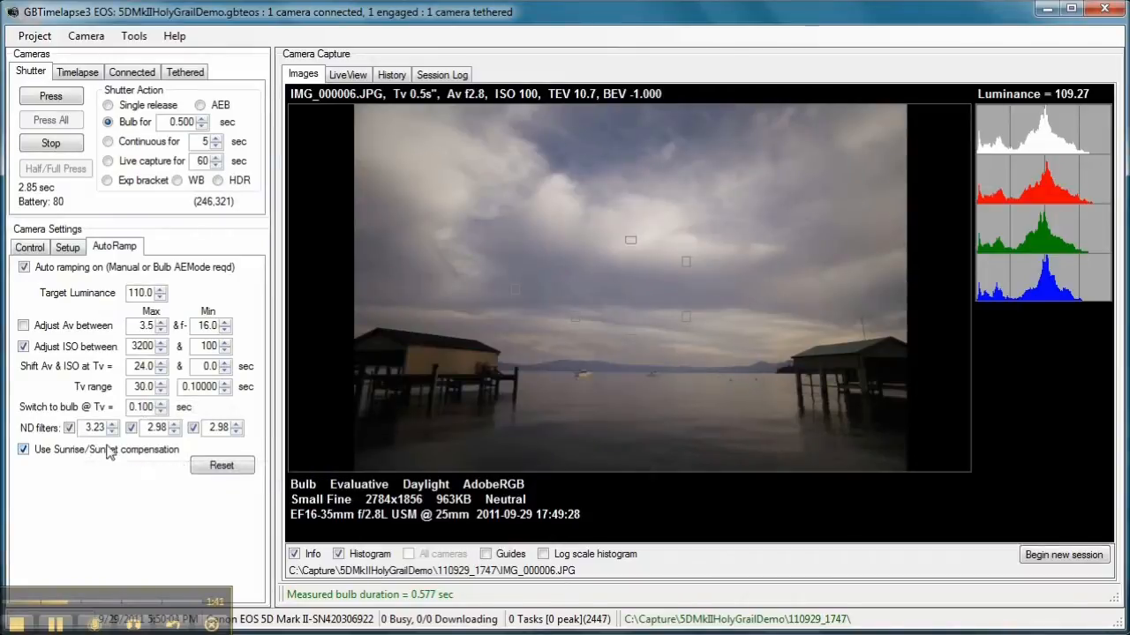
mouse_move(162, 459)
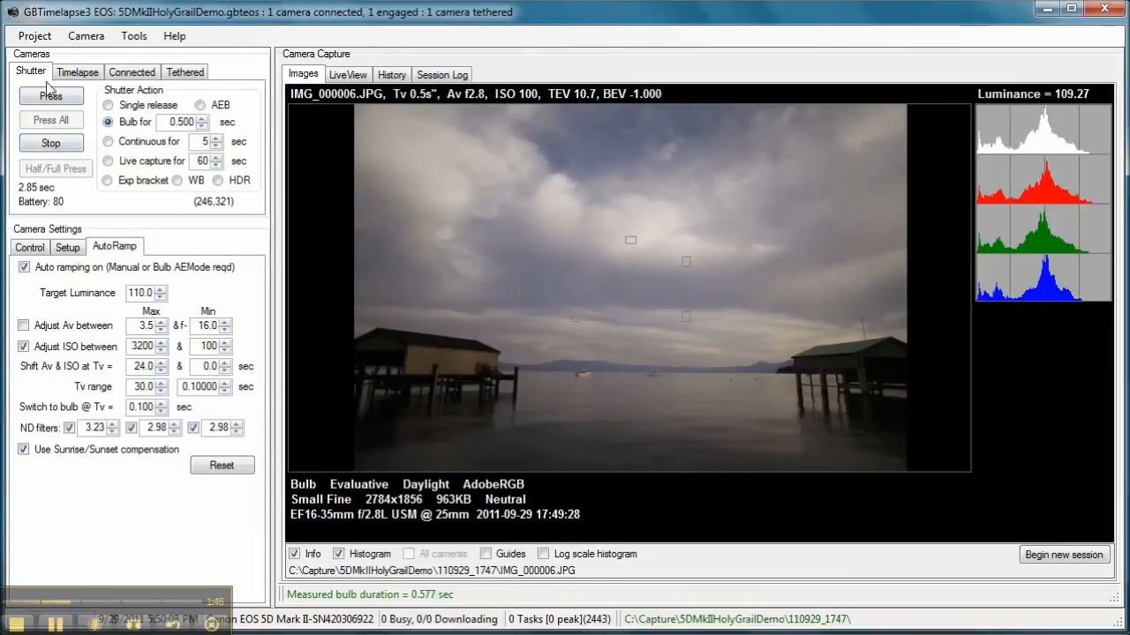
left_click(83, 74)
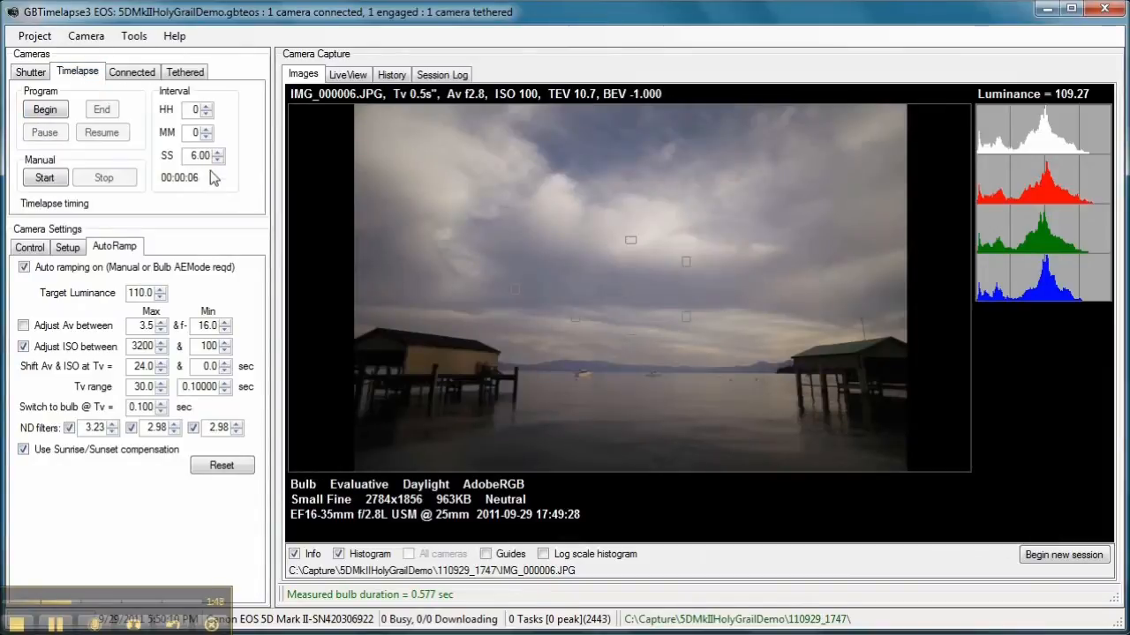
left_click(218, 151)
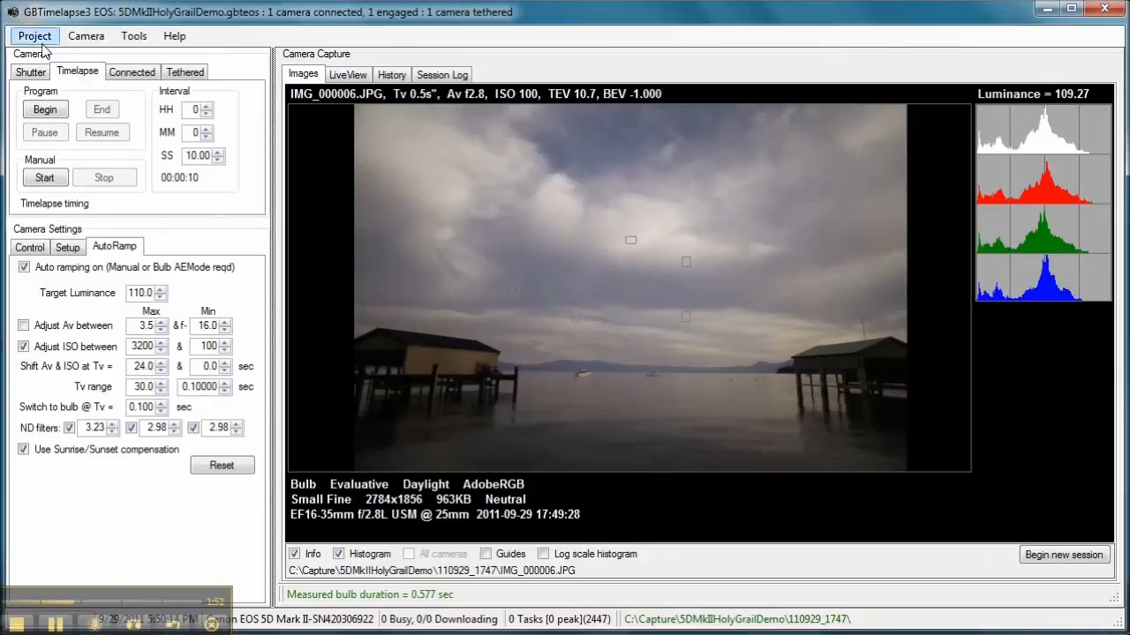
left_click(33, 36)
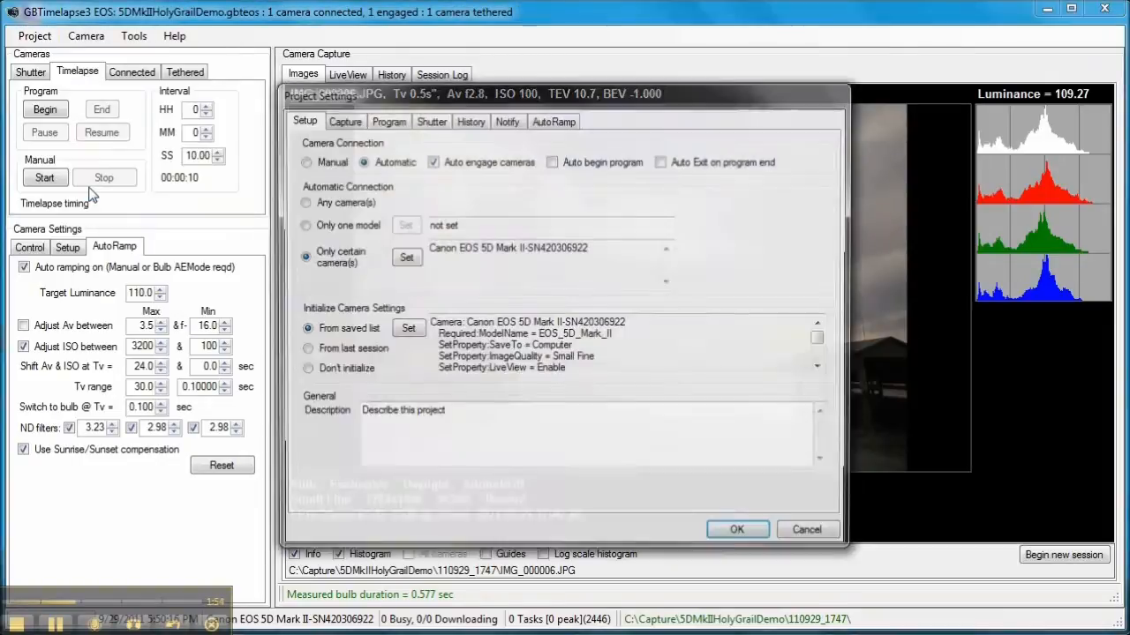
left_click(388, 119)
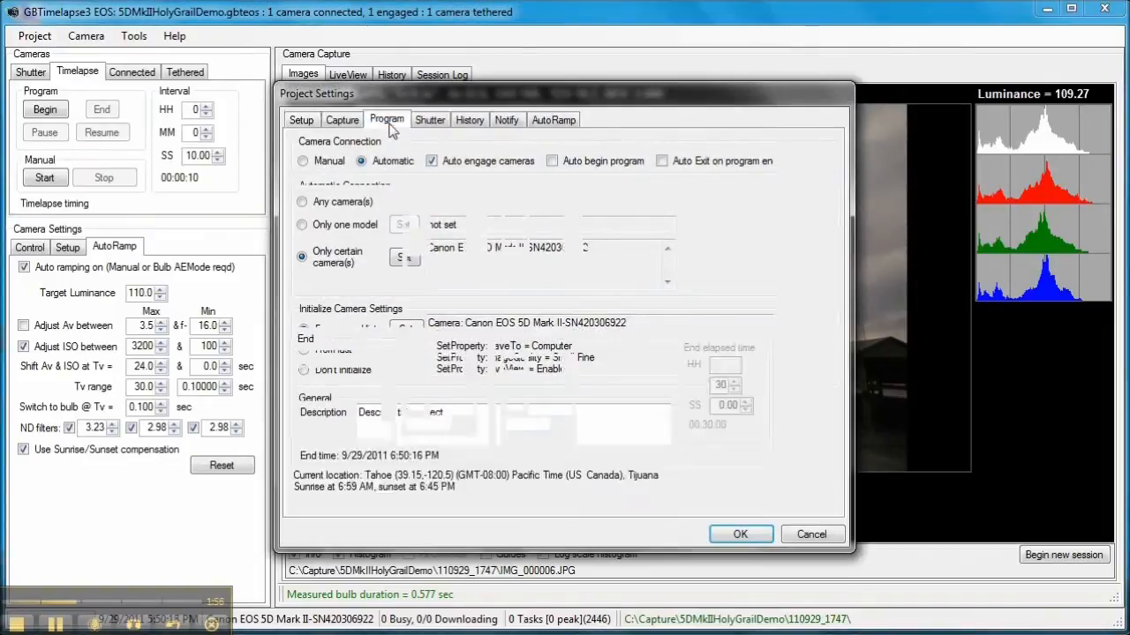
left_click(387, 118)
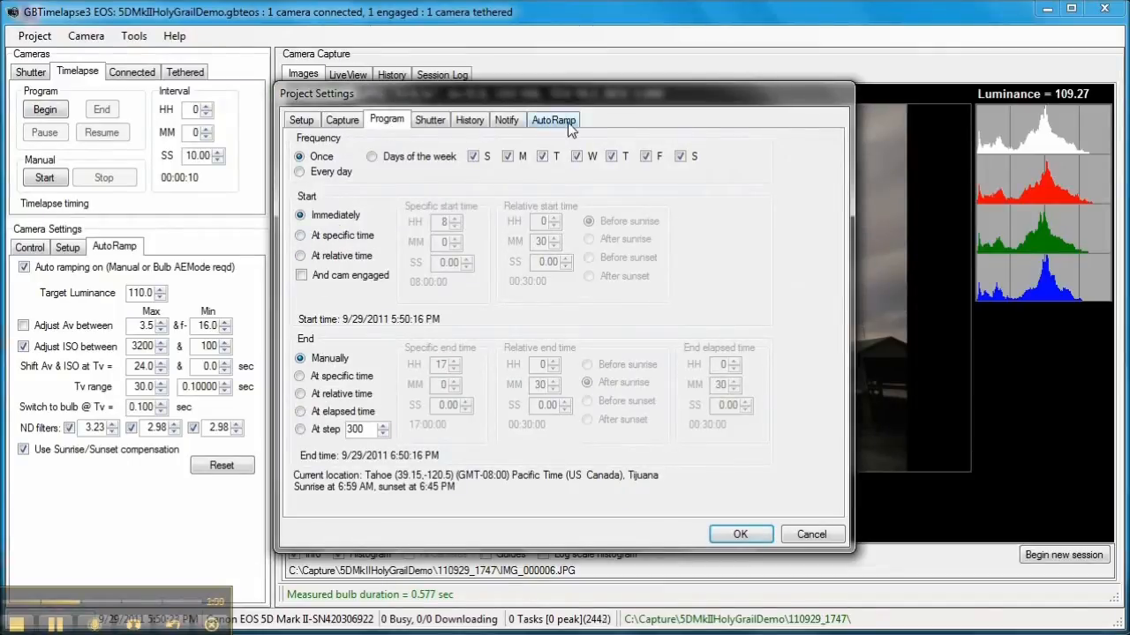
left_click(554, 119)
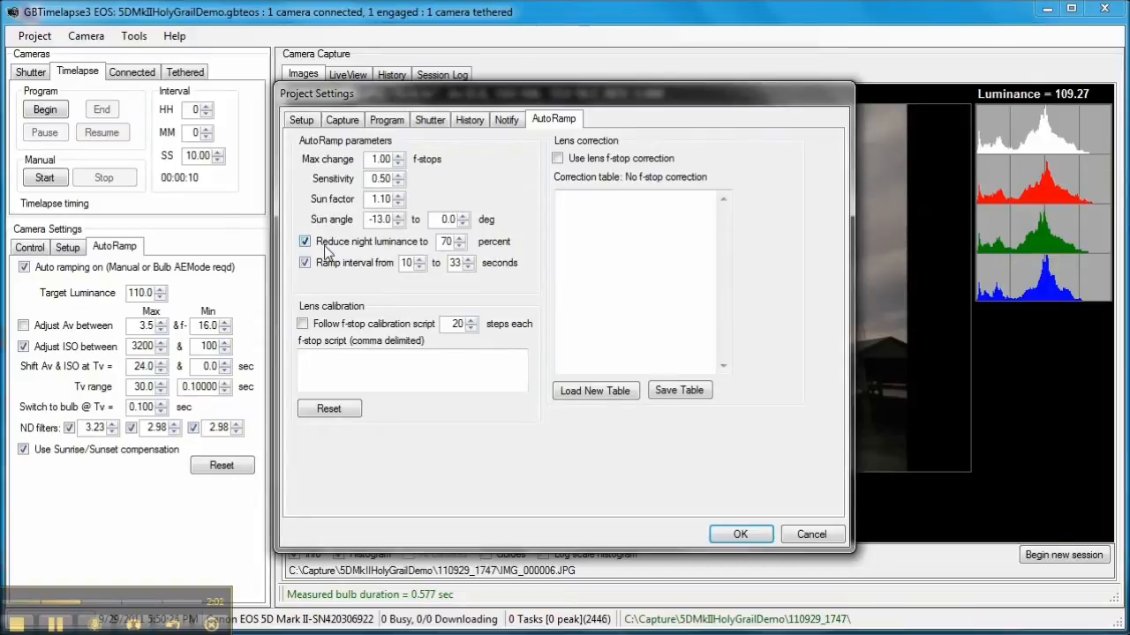
mouse_move(483, 256)
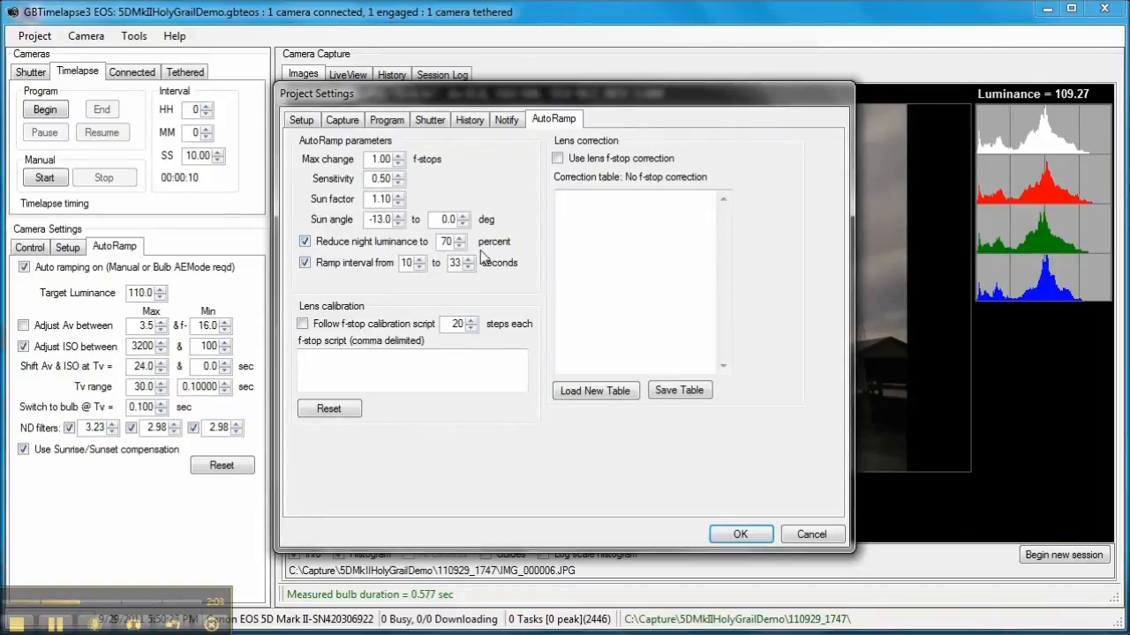
mouse_move(481, 252)
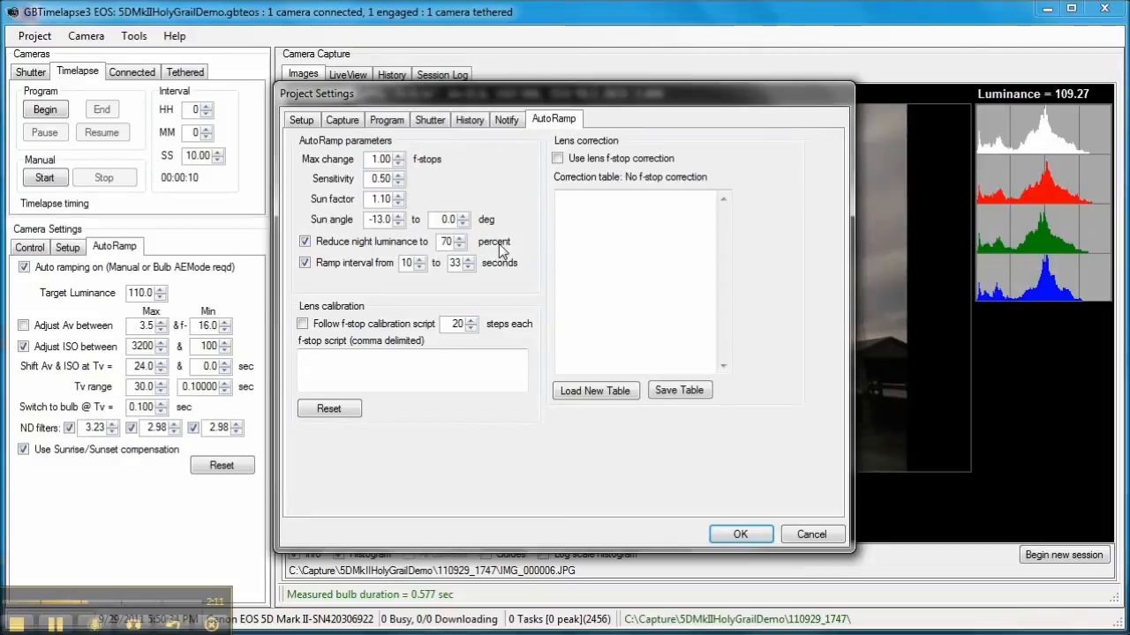
mouse_move(346, 291)
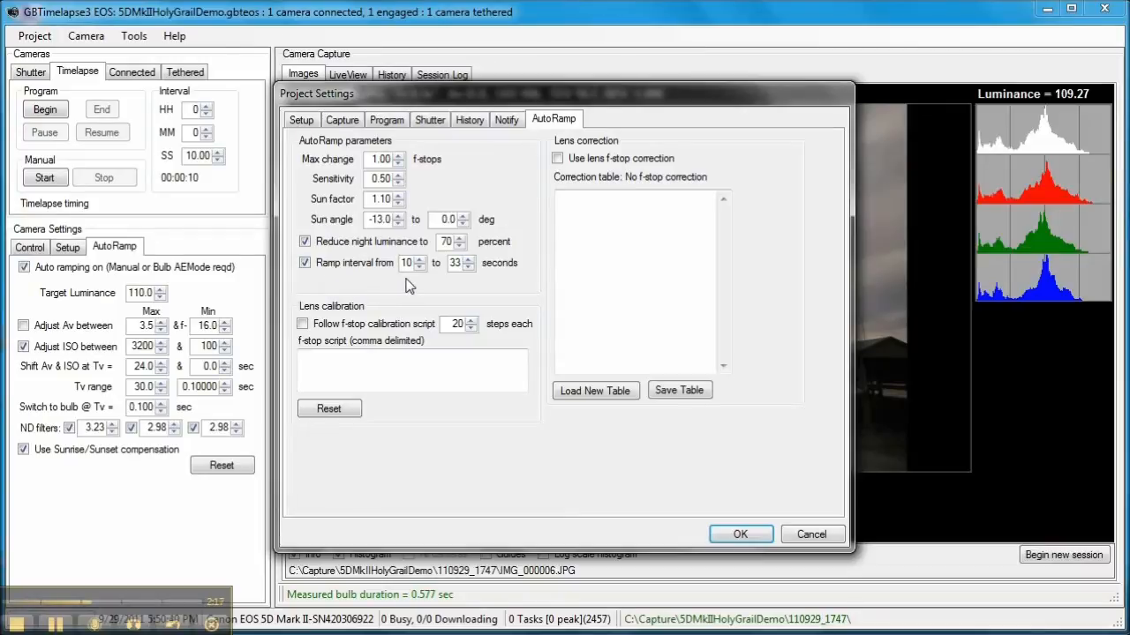
mouse_move(466, 285)
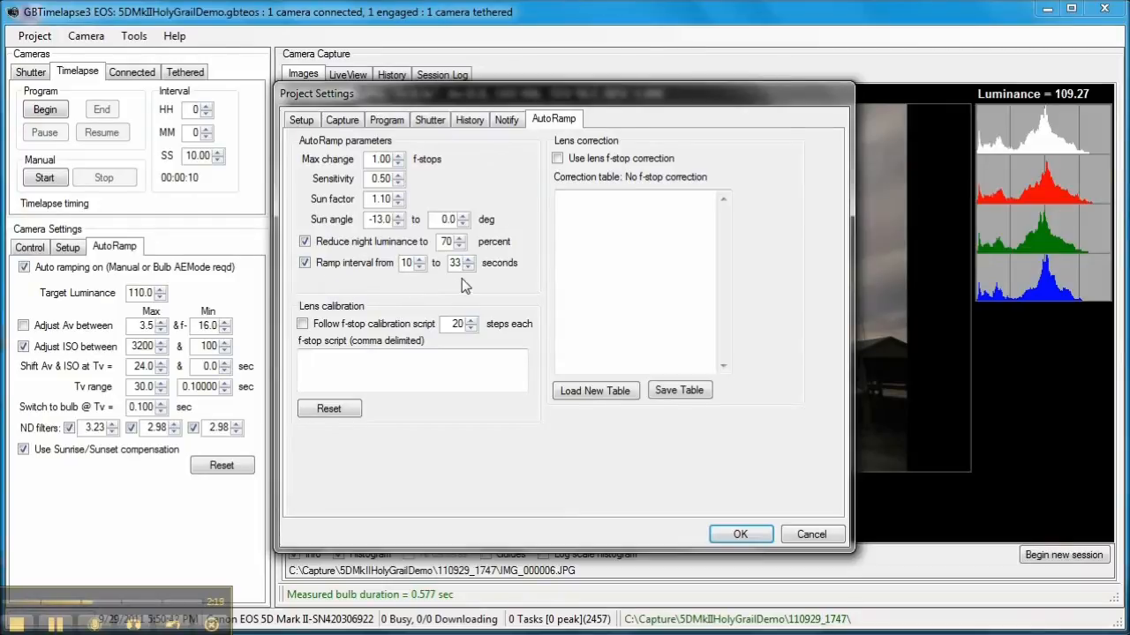
mouse_move(452, 276)
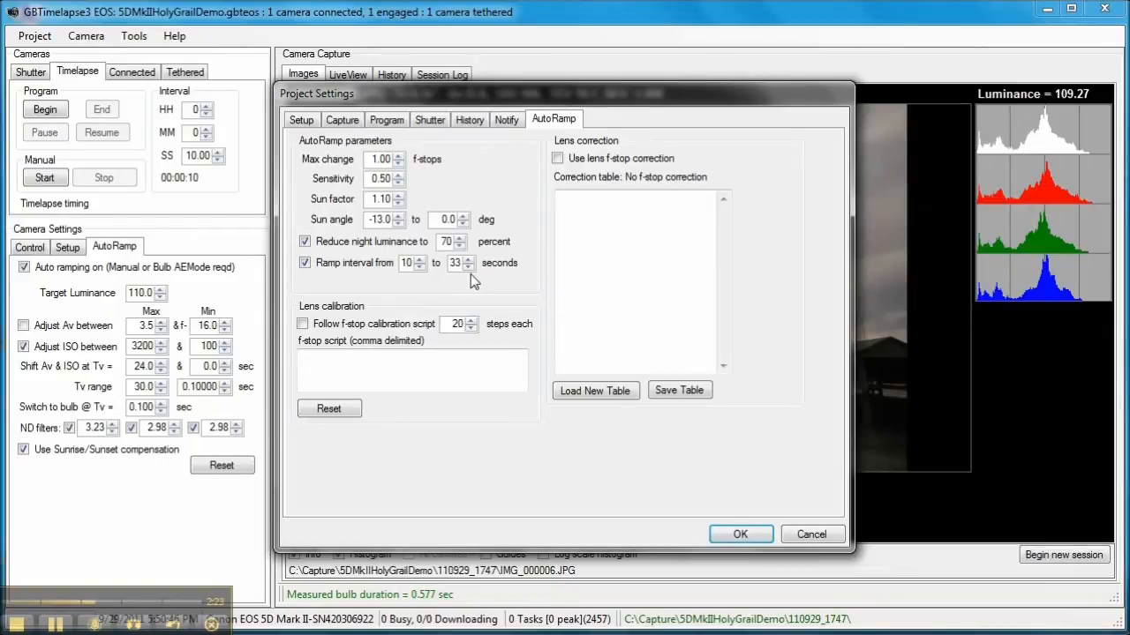
mouse_move(609, 488)
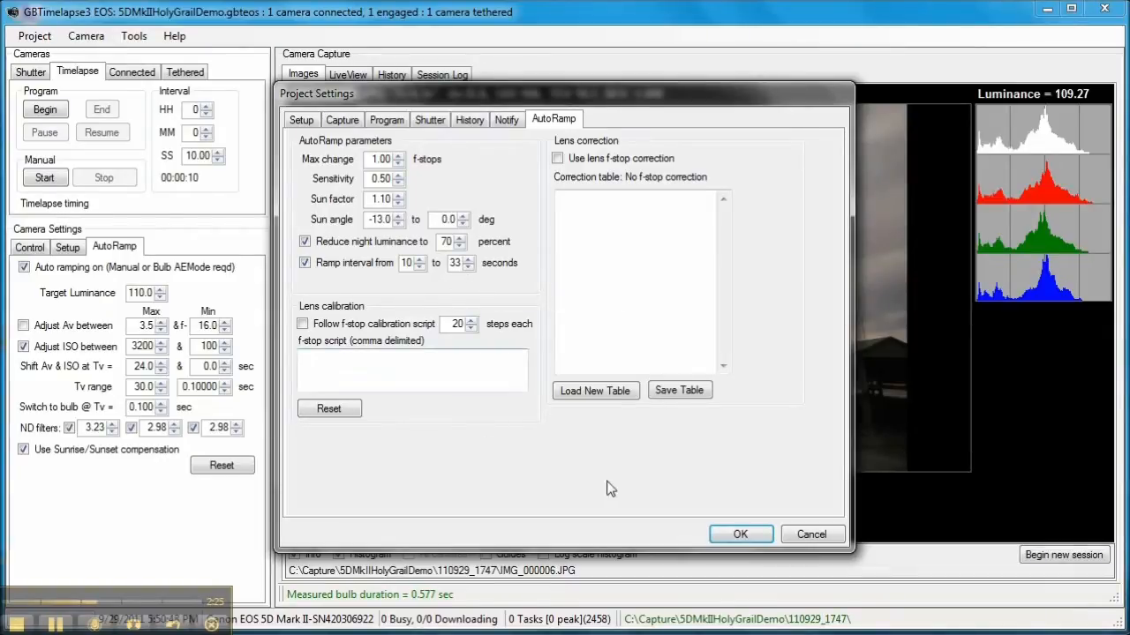
left_click(740, 534)
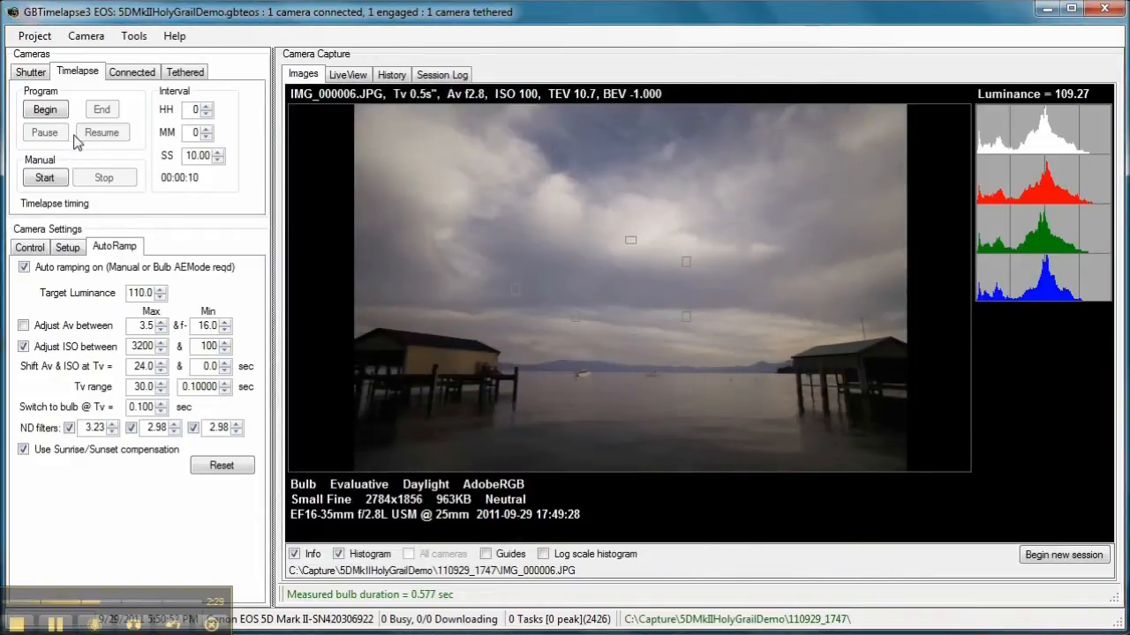
left_click(45, 108)
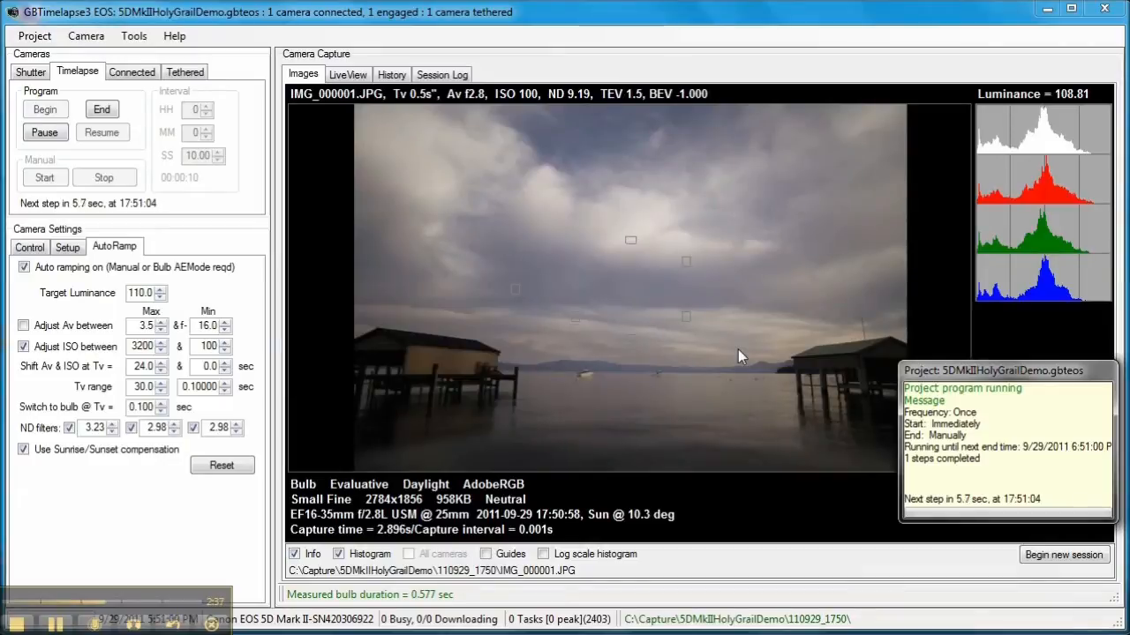
mouse_move(637, 536)
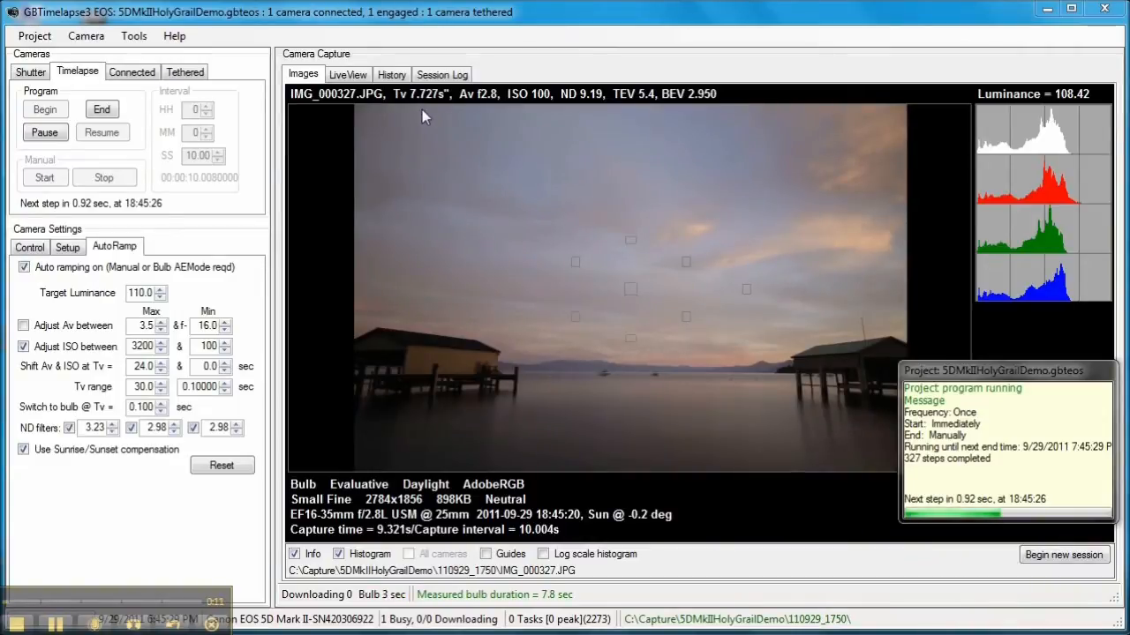
mouse_move(196, 457)
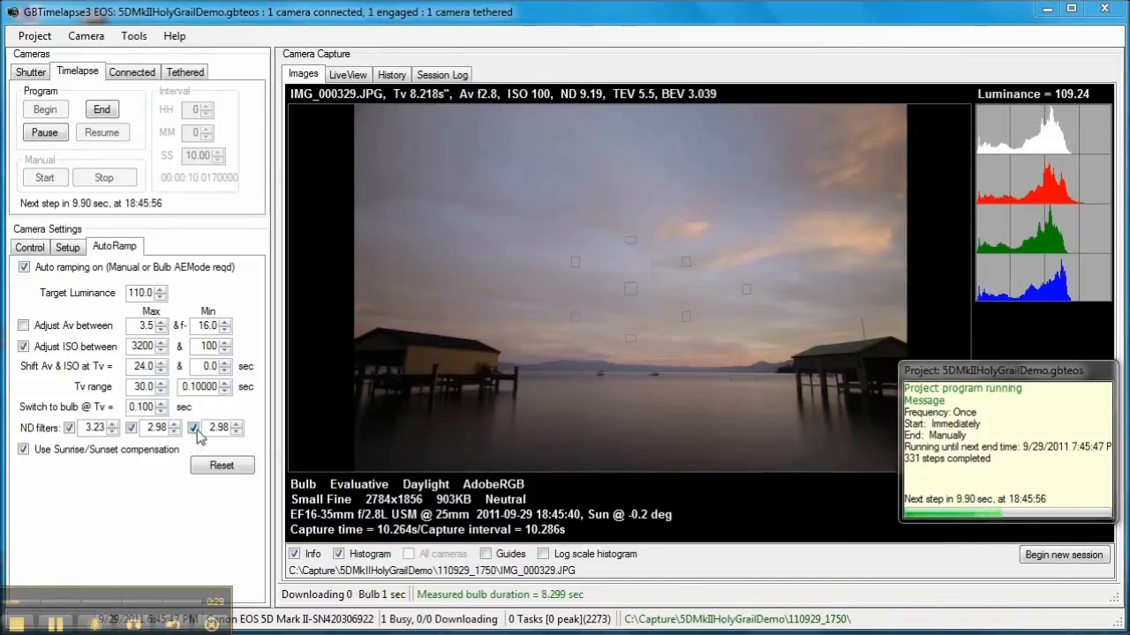
Step: Untick the third ND filter and confirm its removal so capture resumes at ND 6.21
left_click(194, 428)
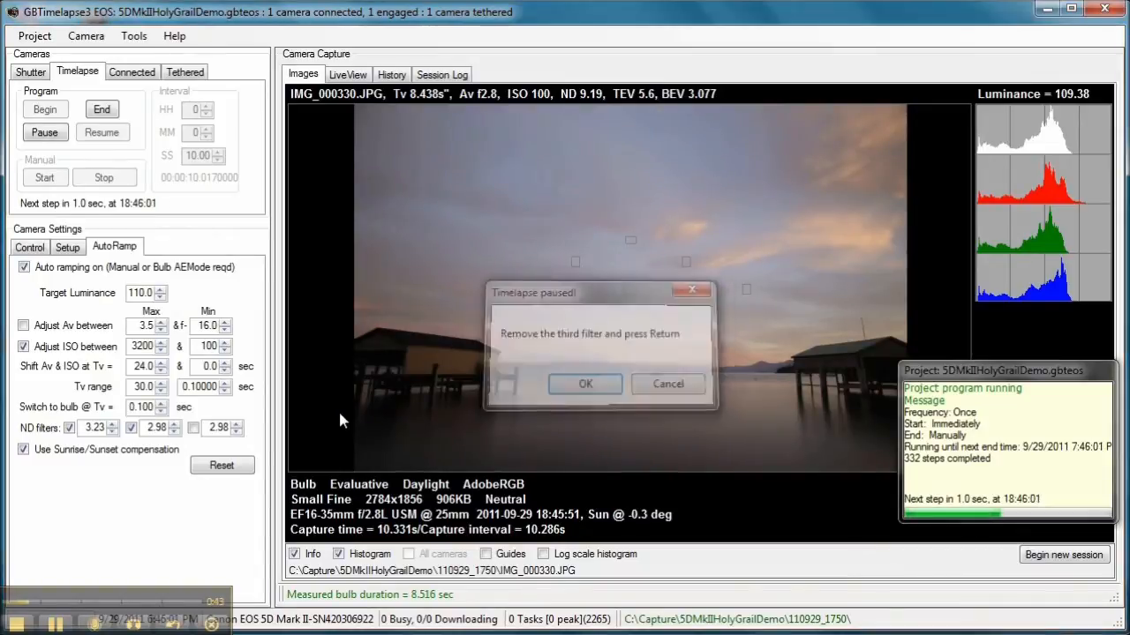
left_click(586, 383)
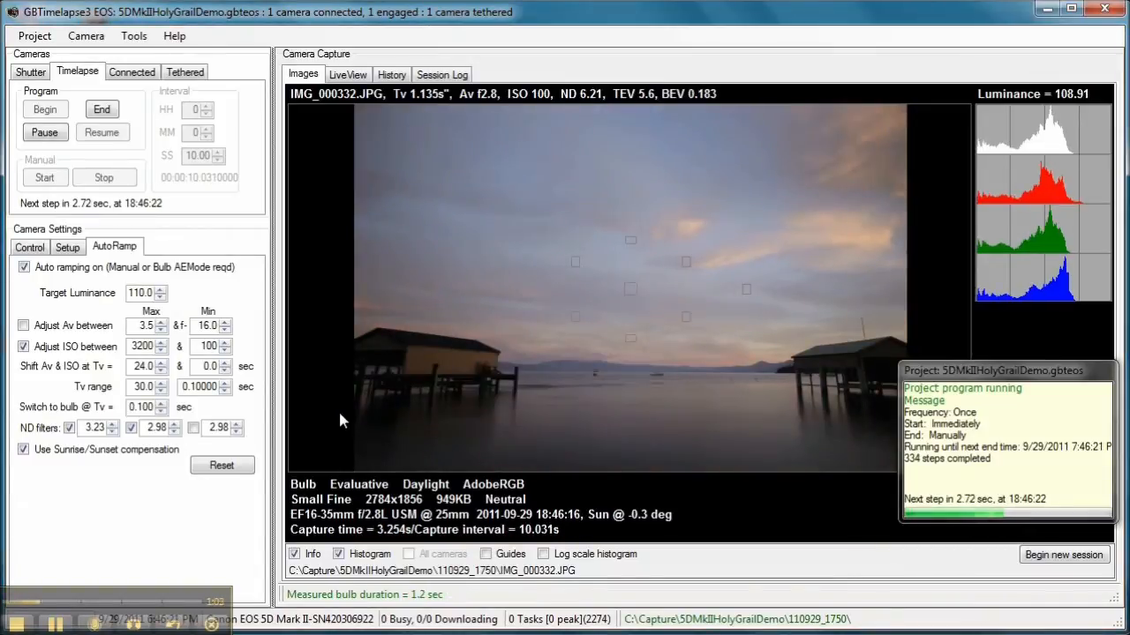
mouse_move(447, 335)
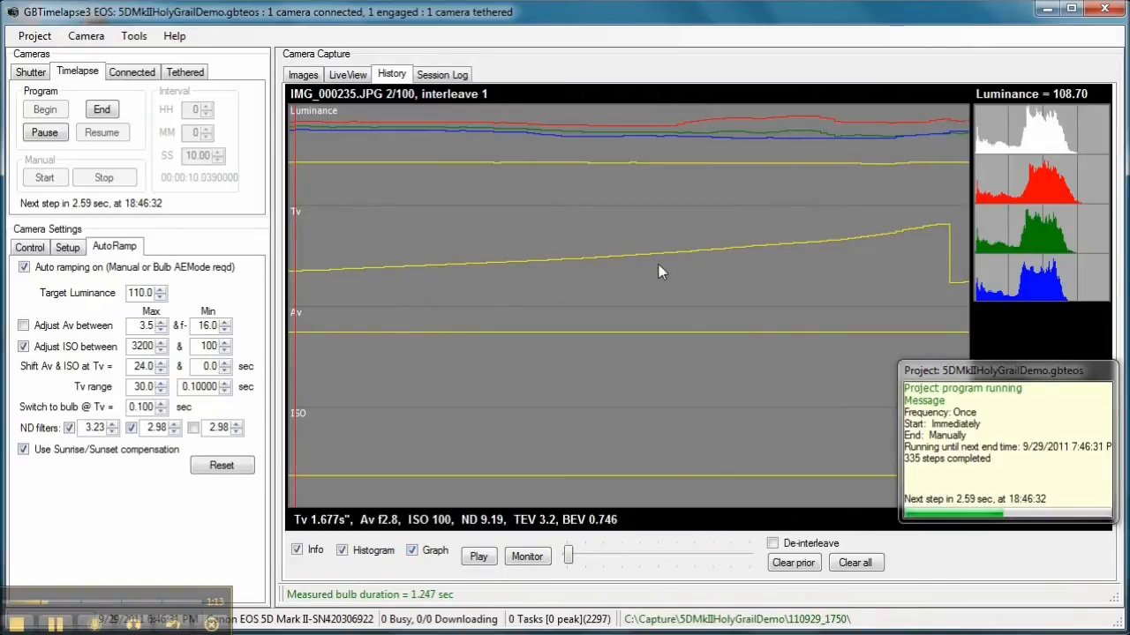
mouse_move(933, 237)
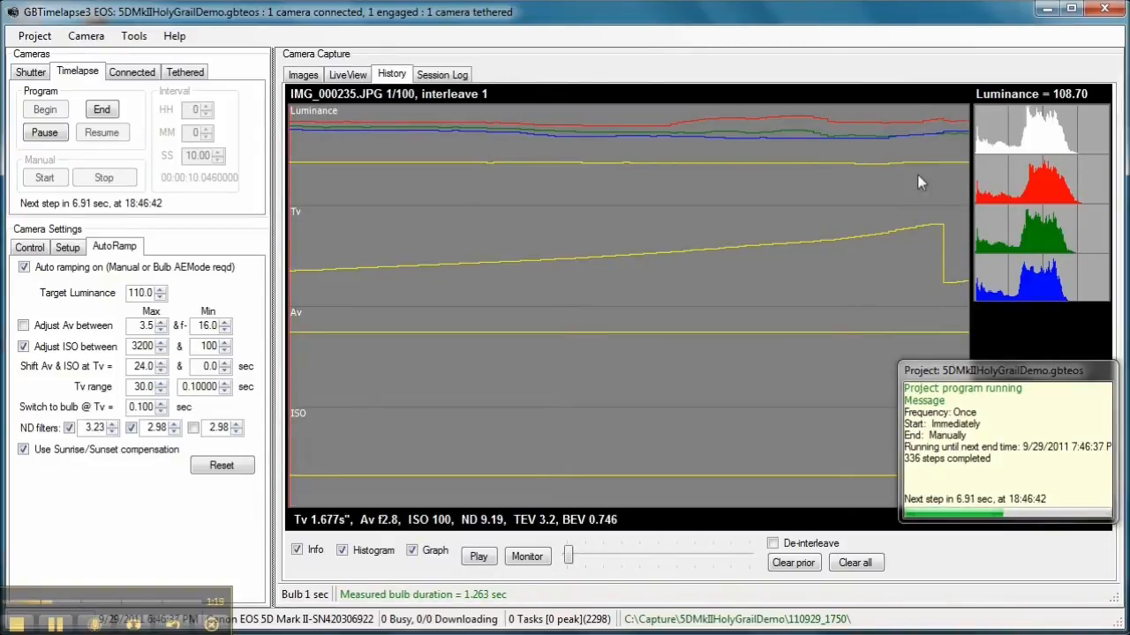
mouse_move(953, 177)
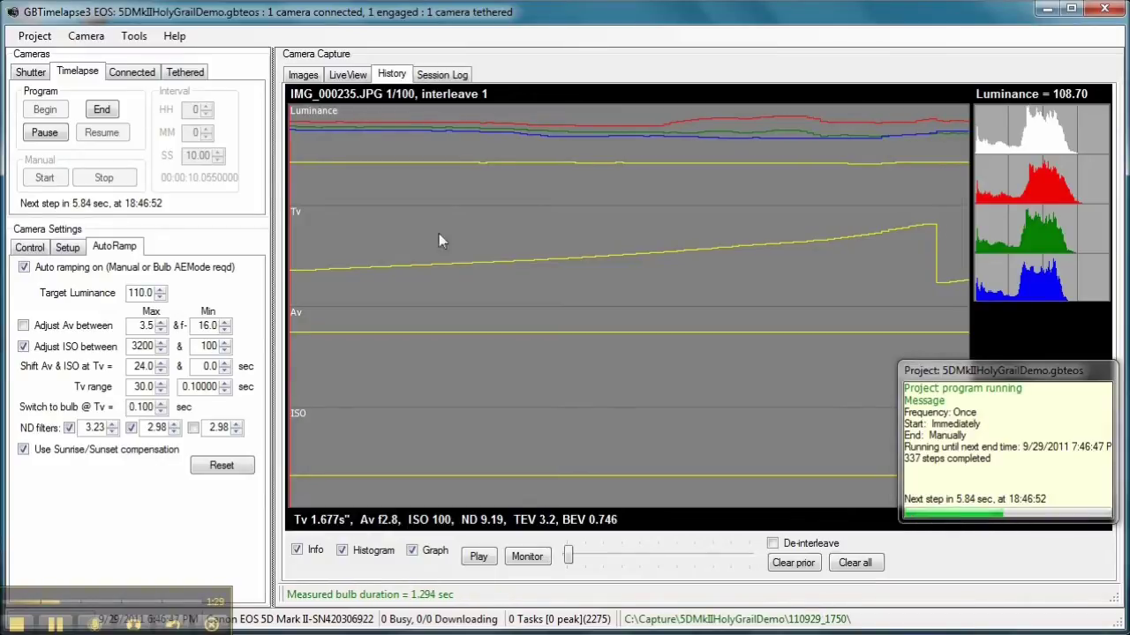
left_click(303, 74)
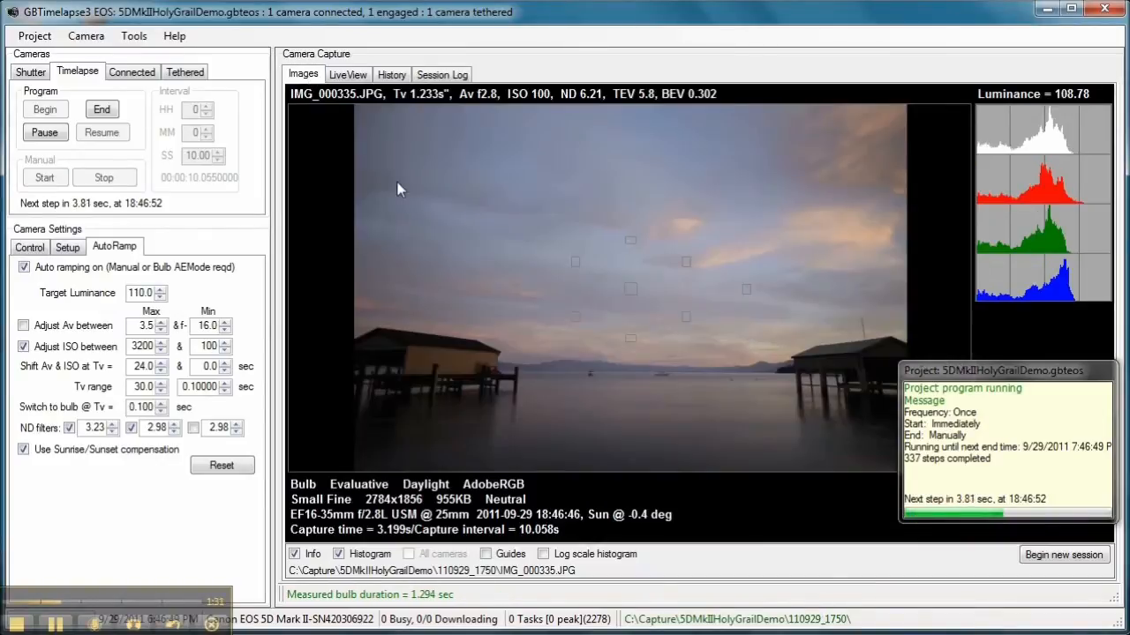
mouse_move(419, 119)
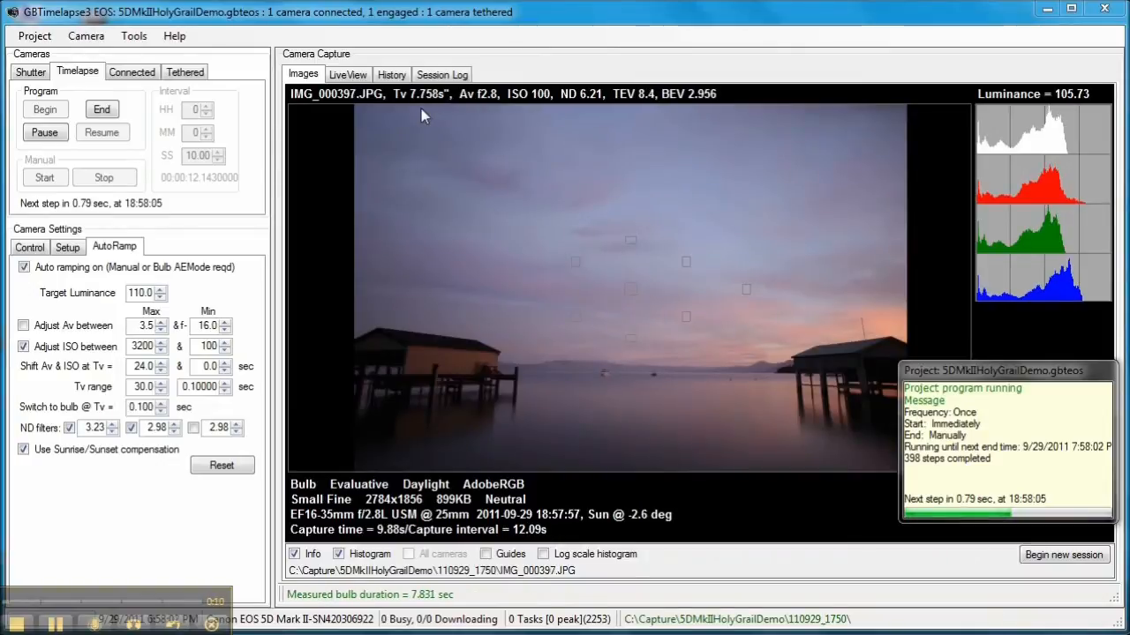
mouse_move(420, 363)
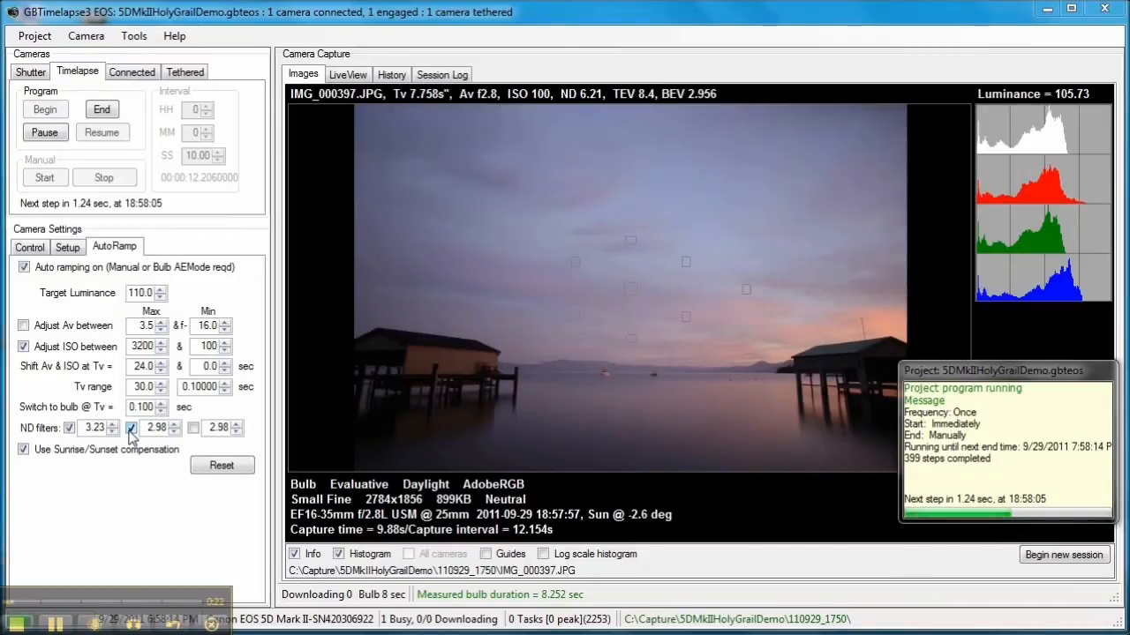
Step: Untick the second ND filter checkbox in the AutoRamp settings
left_click(131, 429)
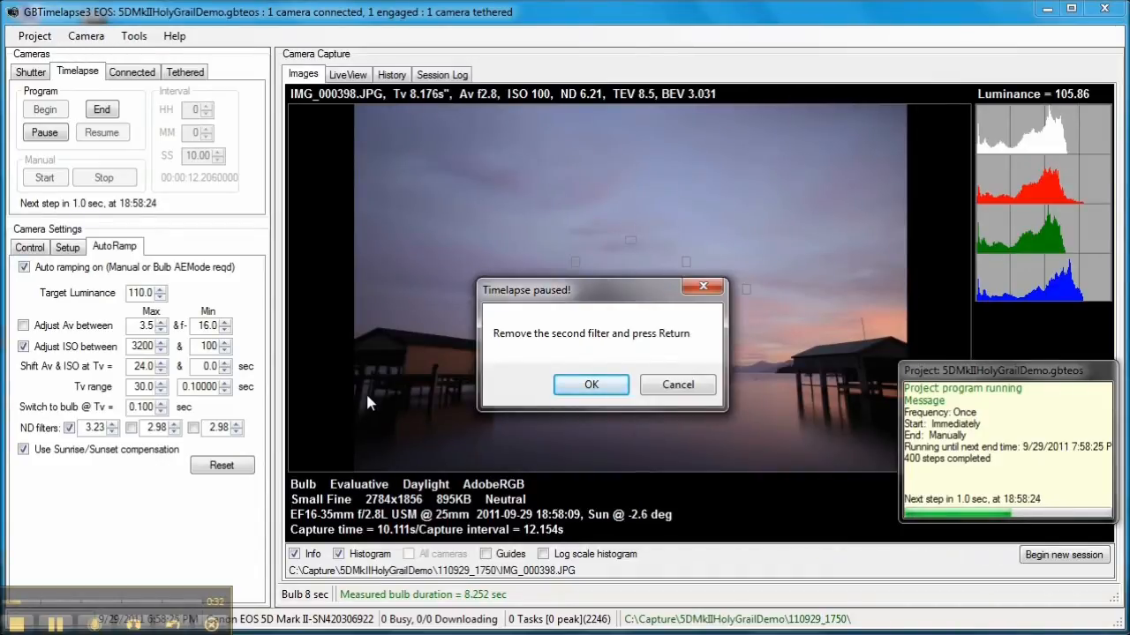
Step: Confirm the second filter's removal to resume at ND 3.23 and view the History graphs
left_click(590, 385)
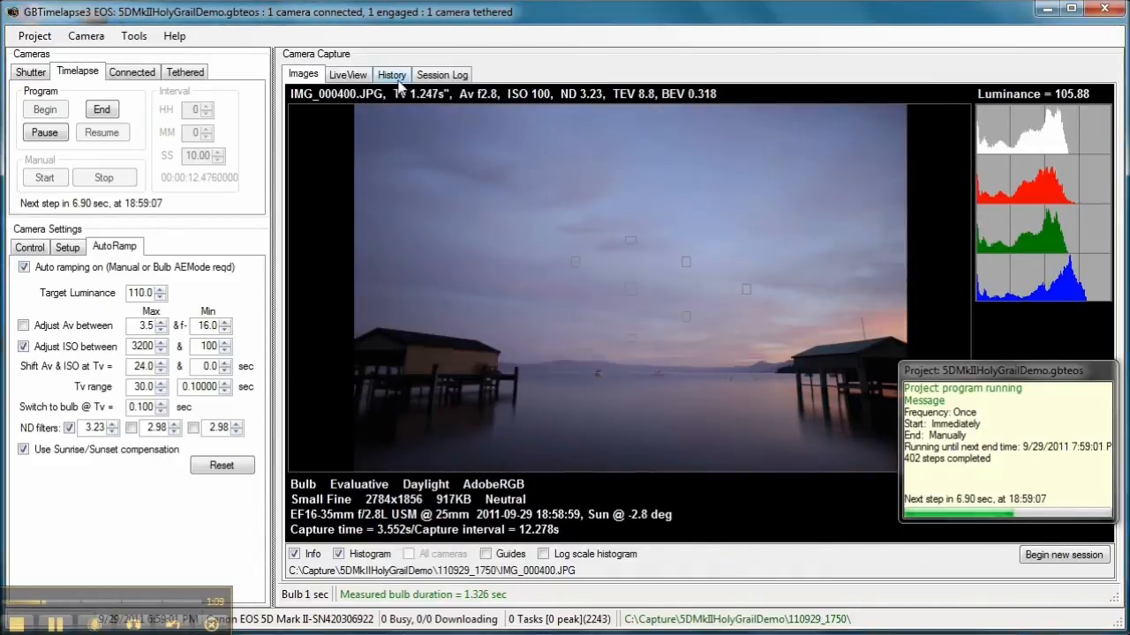
left_click(391, 74)
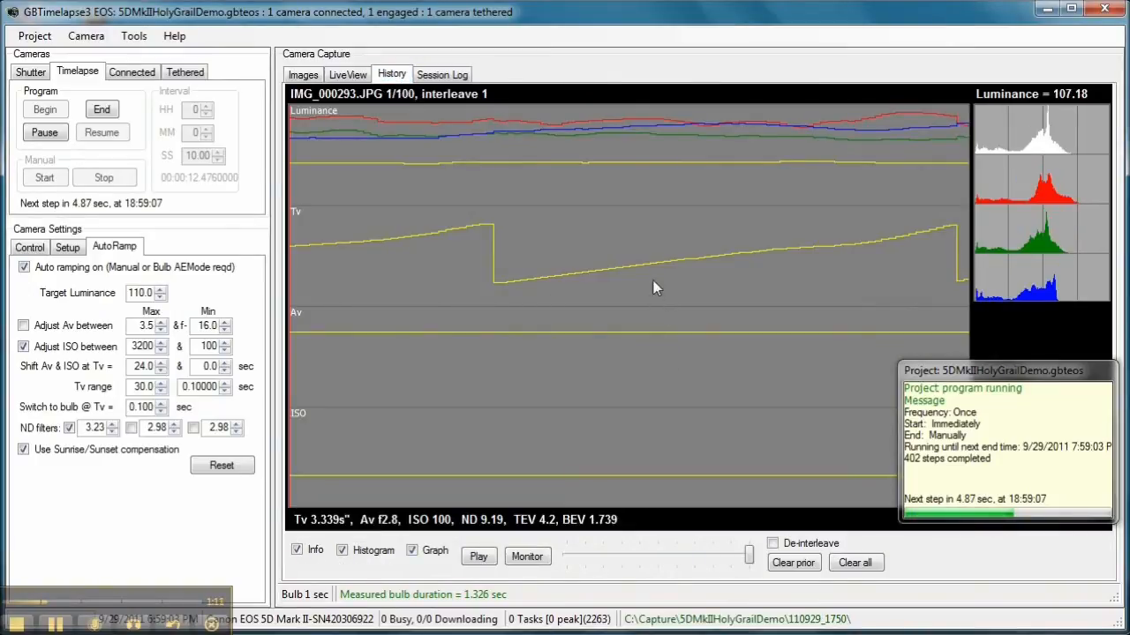
mouse_move(929, 244)
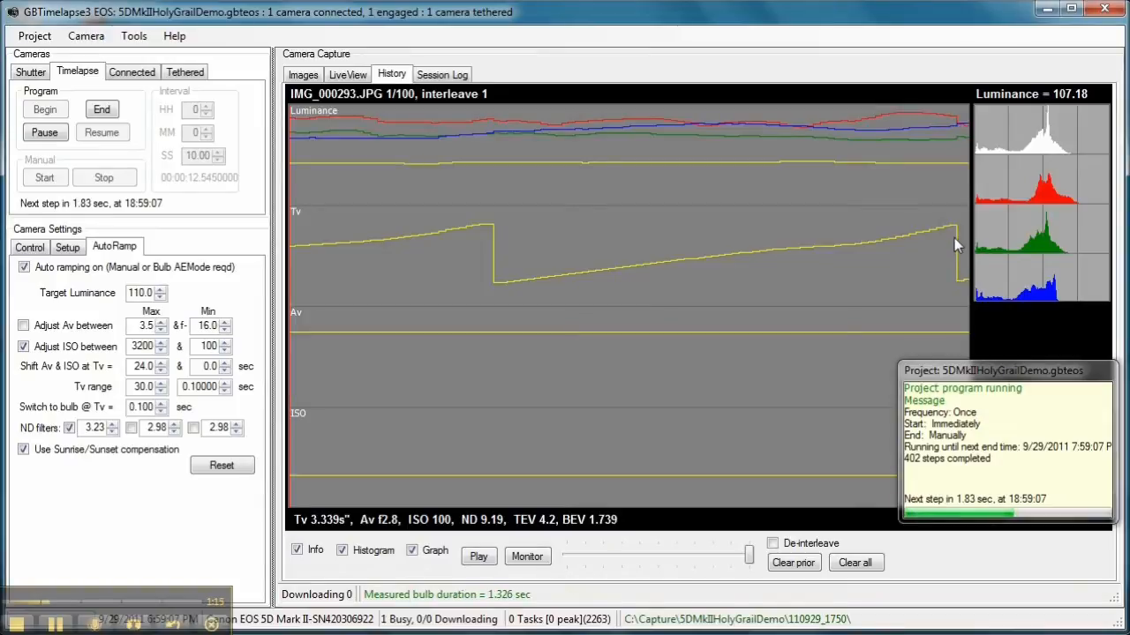
mouse_move(960, 297)
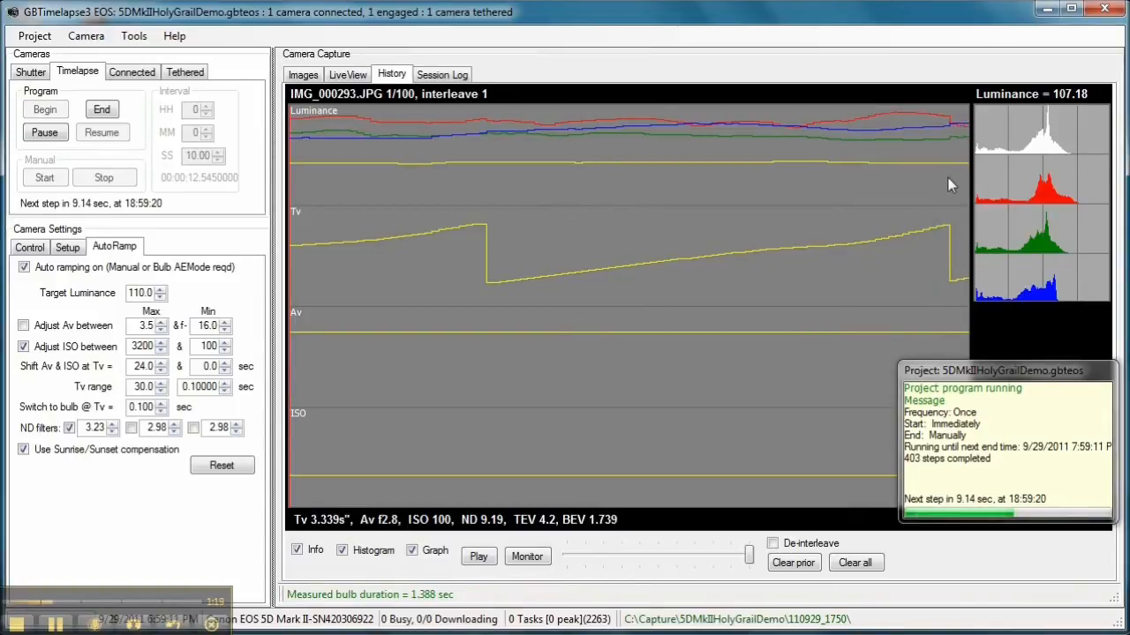
mouse_move(708, 189)
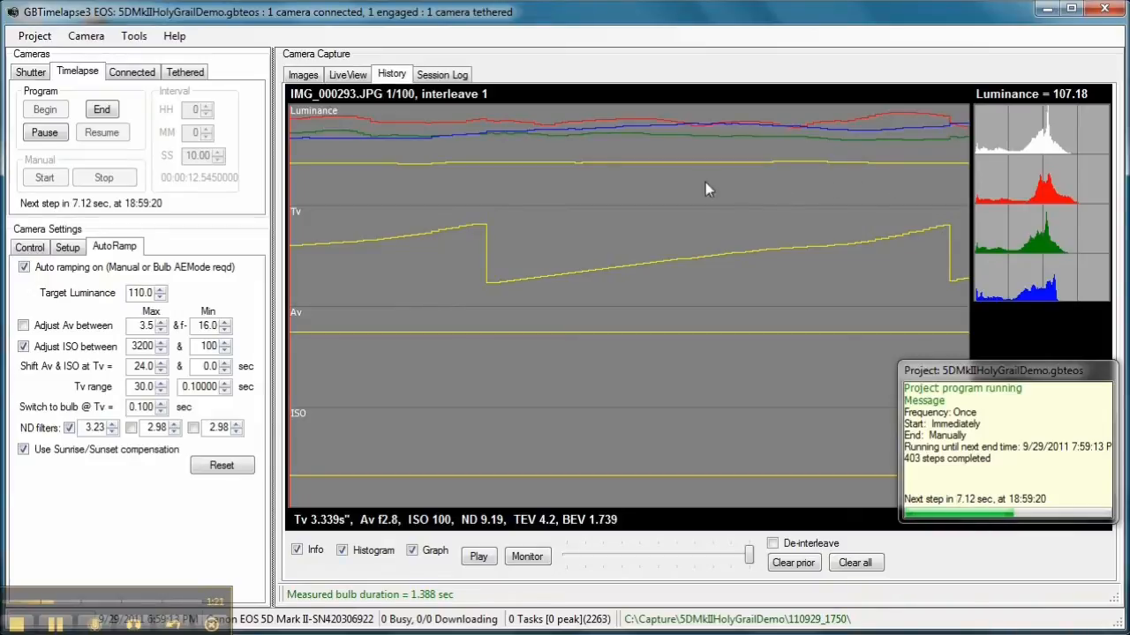
mouse_move(579, 202)
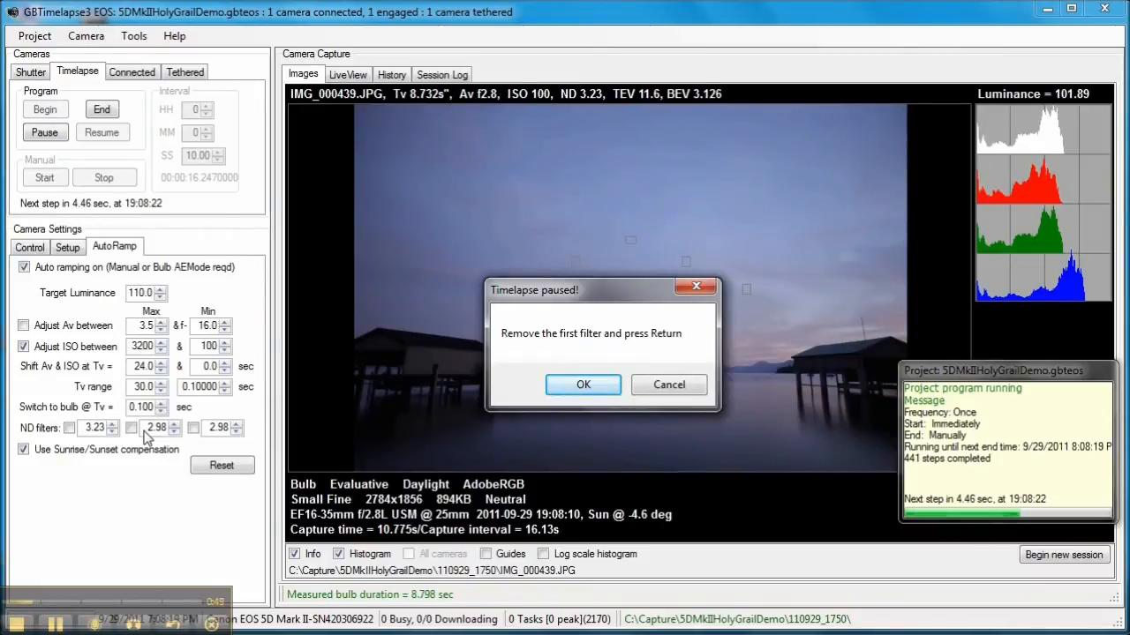
Step: Confirm removal of the first ND filter in the Timelapse paused dialog
left_click(583, 385)
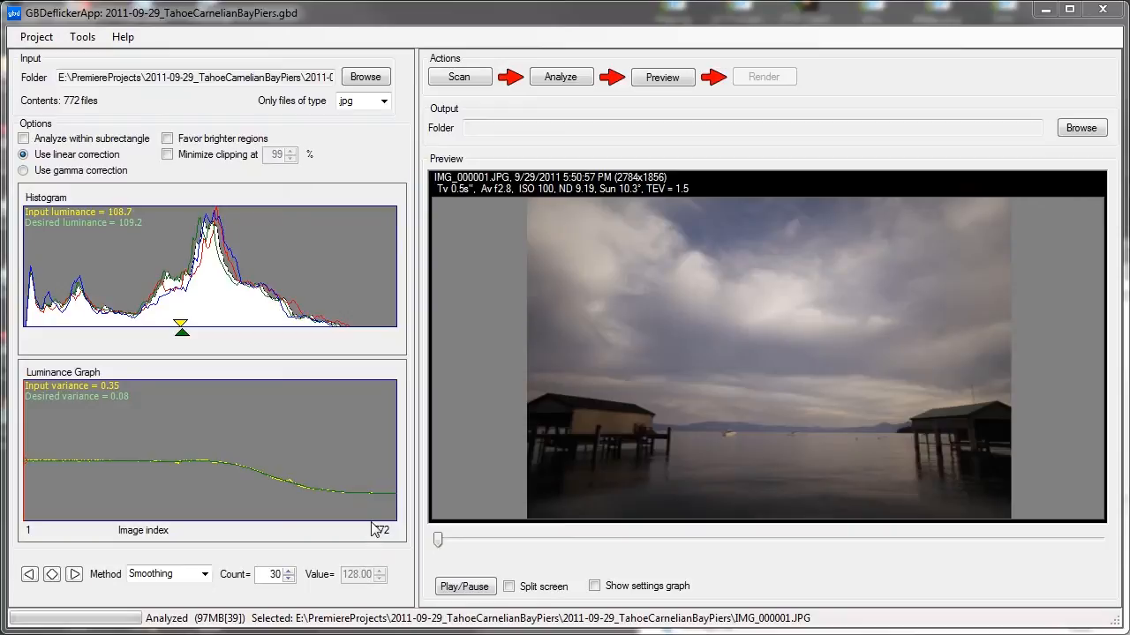
mouse_move(370, 440)
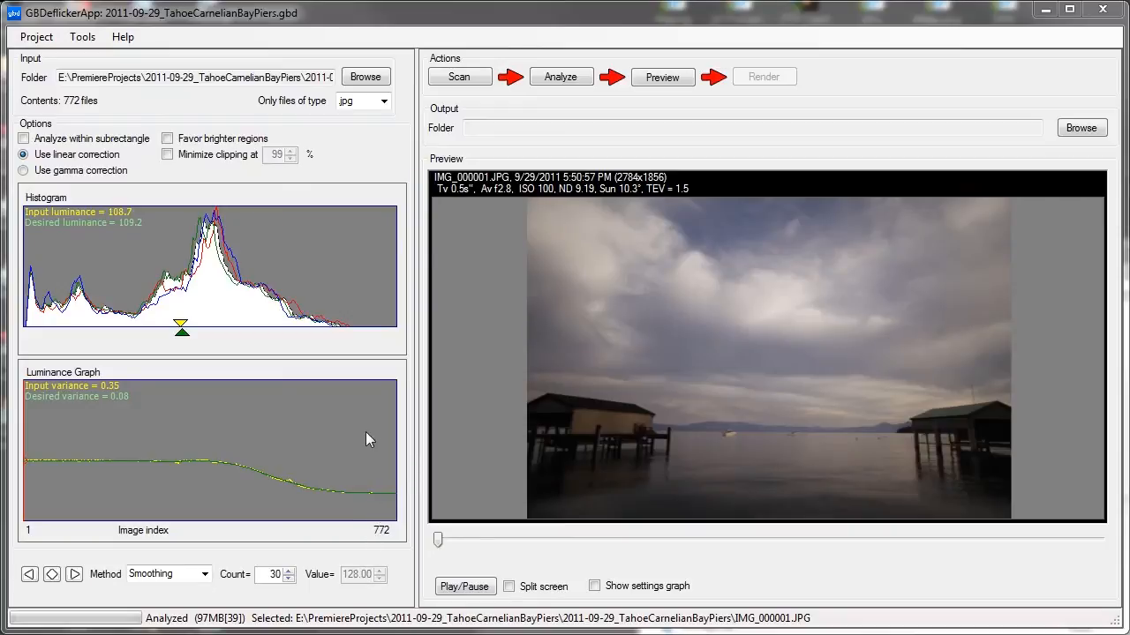
mouse_move(714, 430)
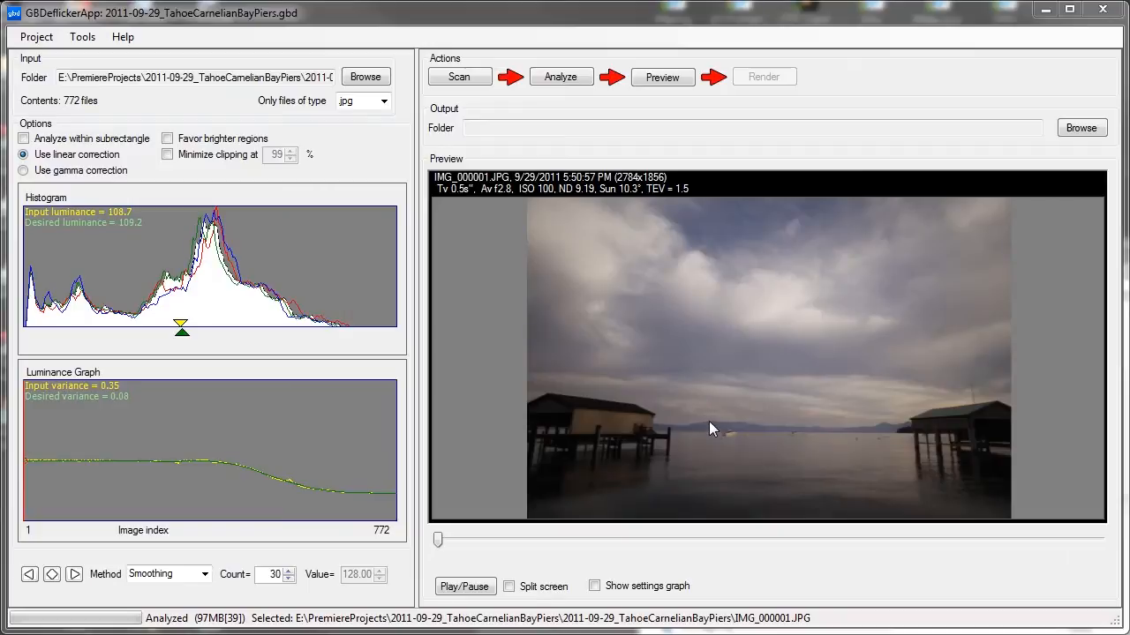
mouse_move(171, 381)
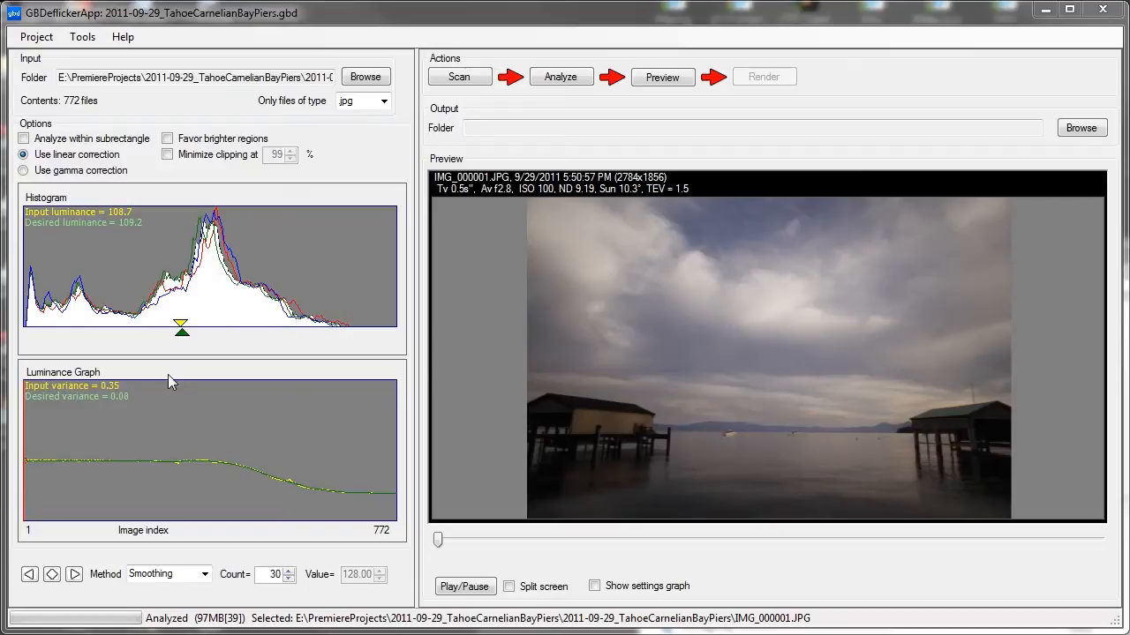
mouse_move(33, 474)
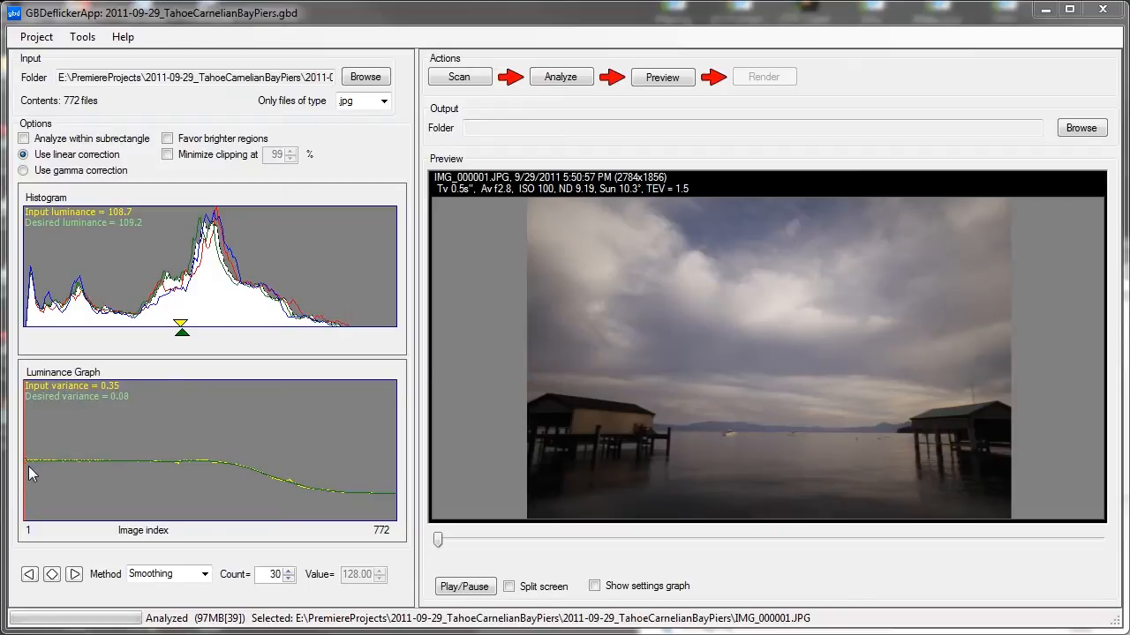
mouse_move(237, 468)
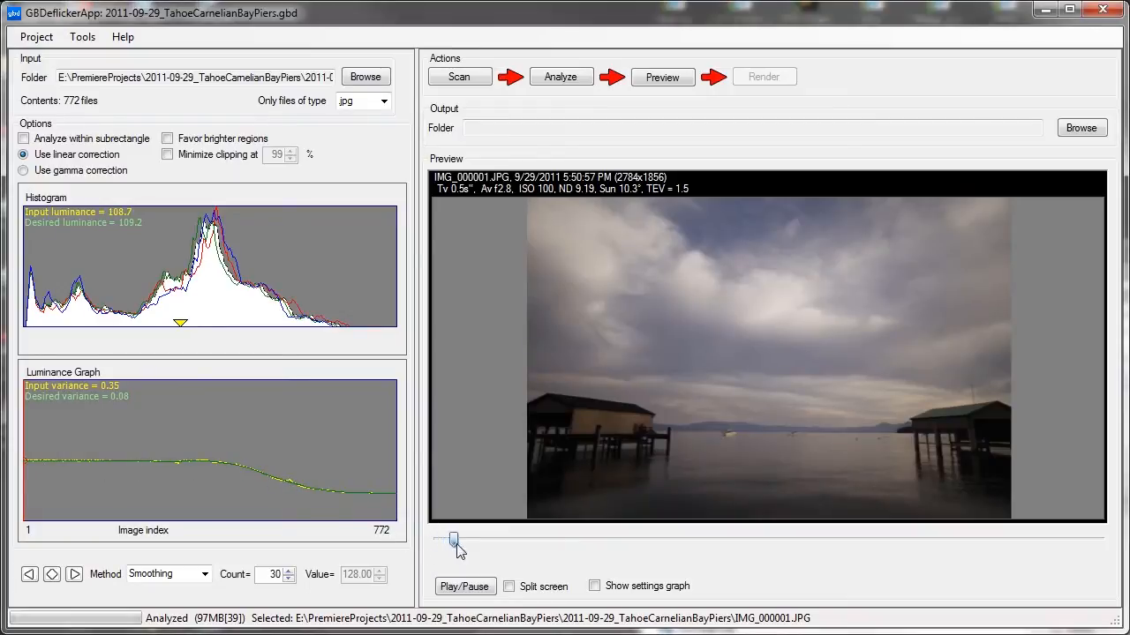
Step: Scrub the preview slider from dusk frames to night frame IMG_000552 with stars
left_click_drag(453, 540, 534, 539)
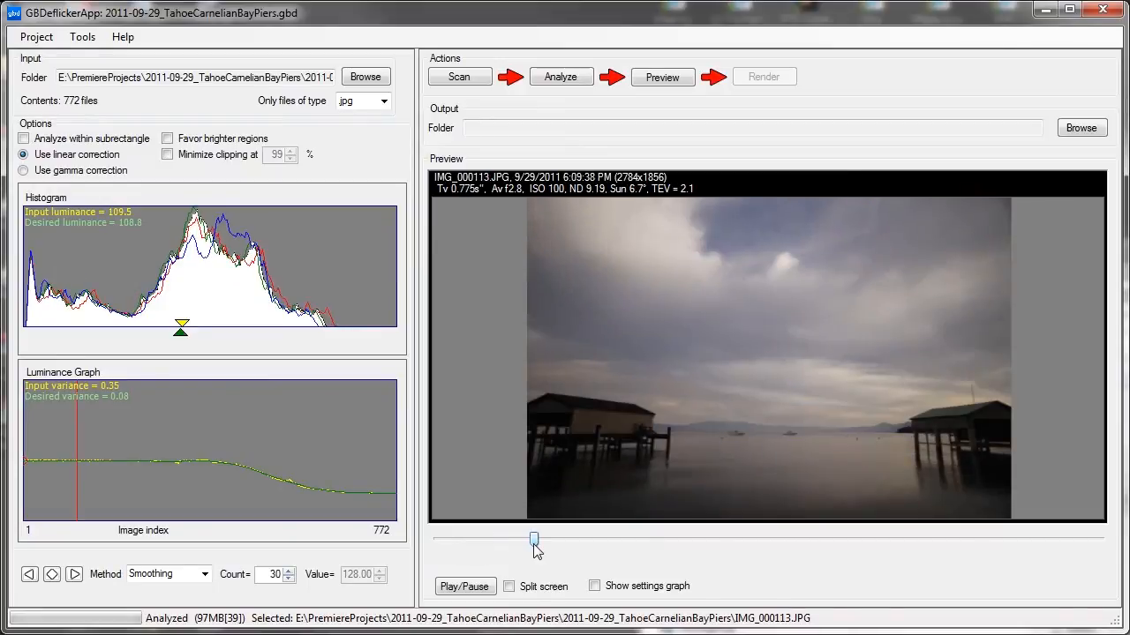
left_click_drag(534, 540, 745, 539)
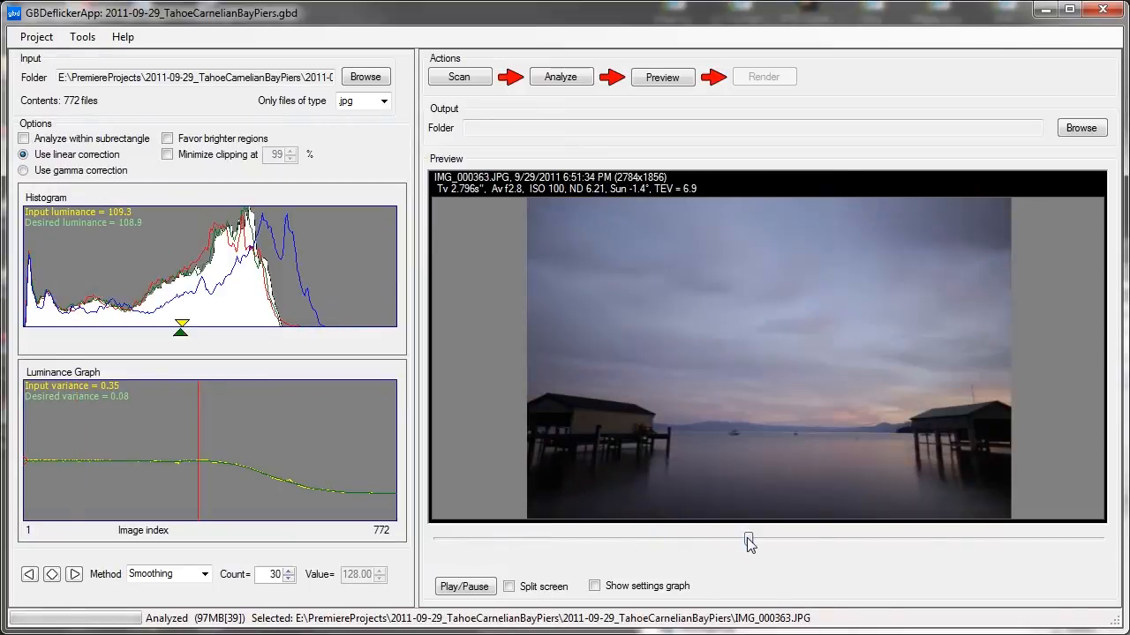
left_click_drag(749, 540, 909, 540)
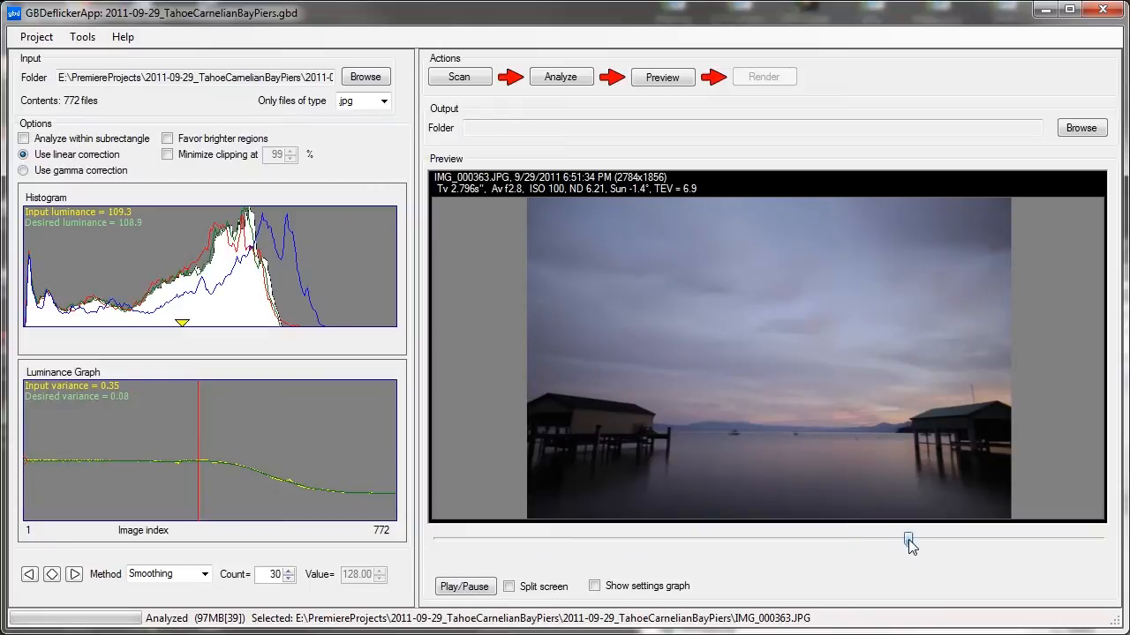
left_click_drag(909, 539, 910, 539)
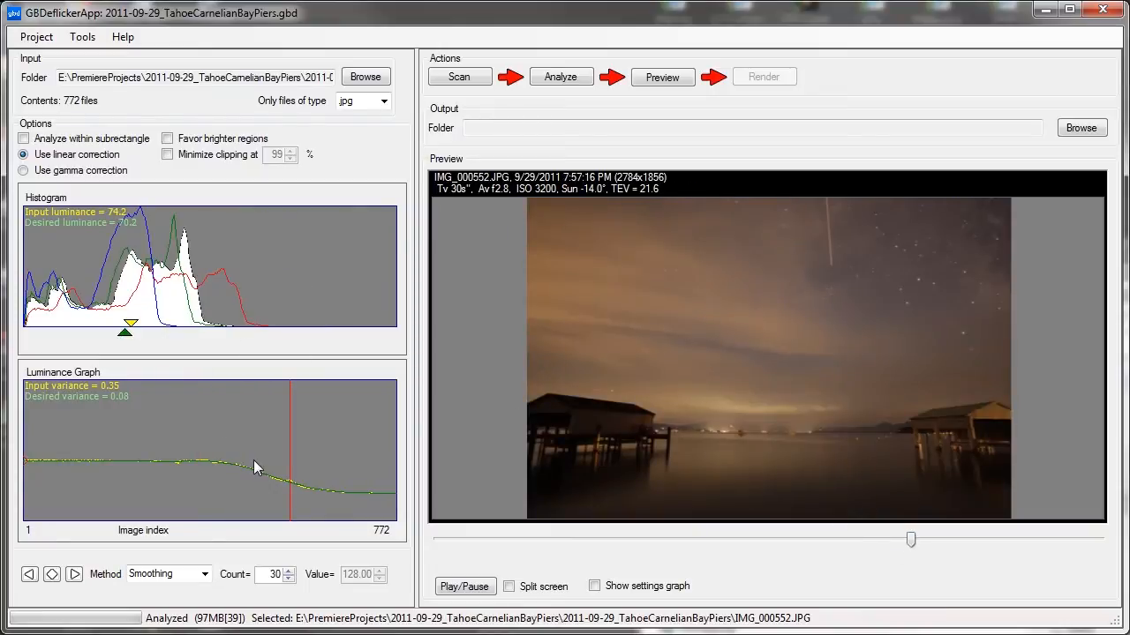
mouse_move(323, 489)
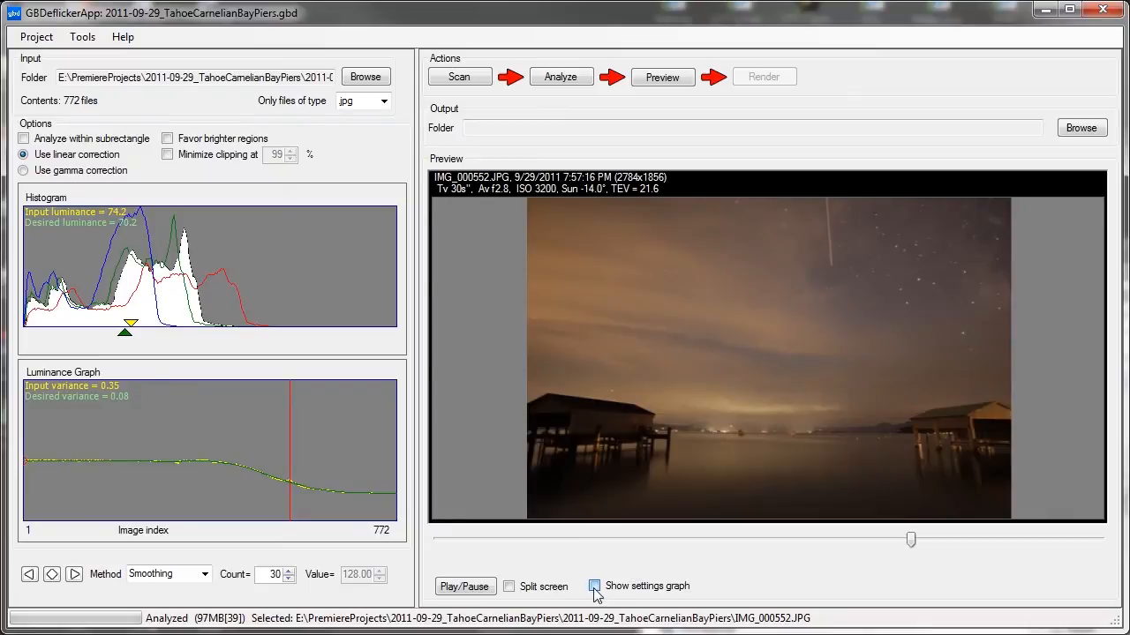
Step: Enable 'Show settings graph' to plot Luminance, Tv, Av and ISO across the sequence
left_click(596, 586)
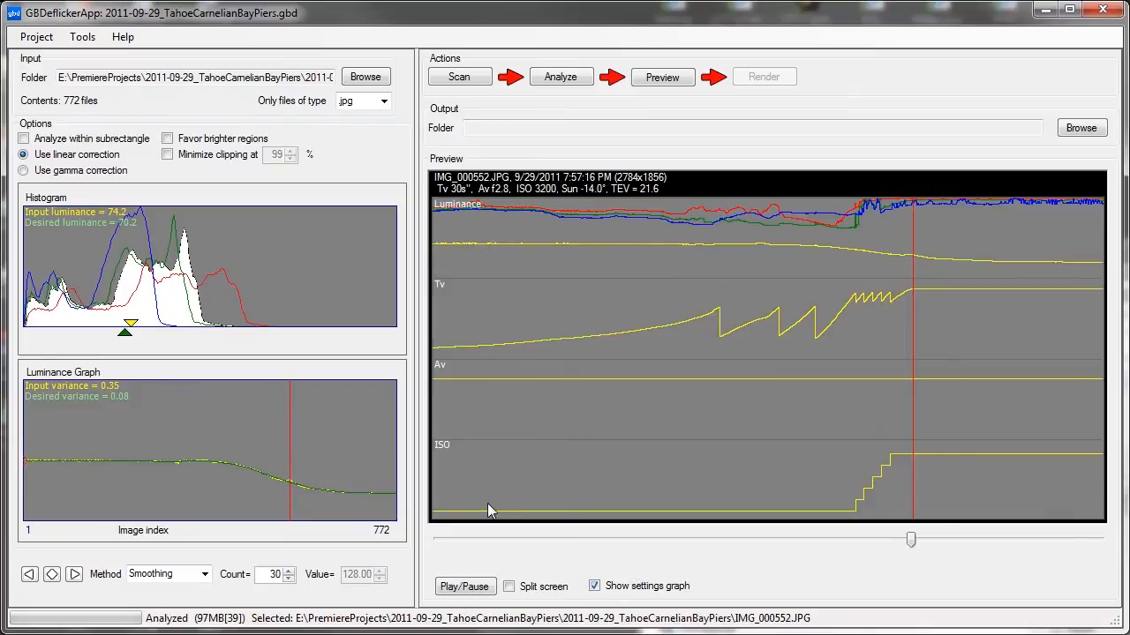
mouse_move(773, 508)
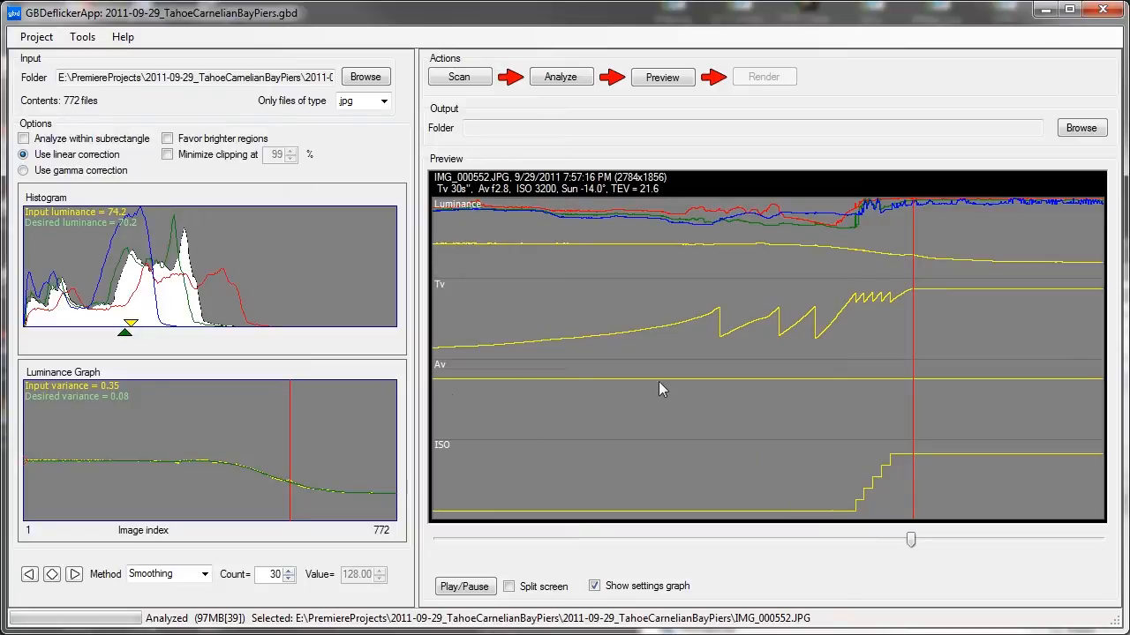
mouse_move(616, 353)
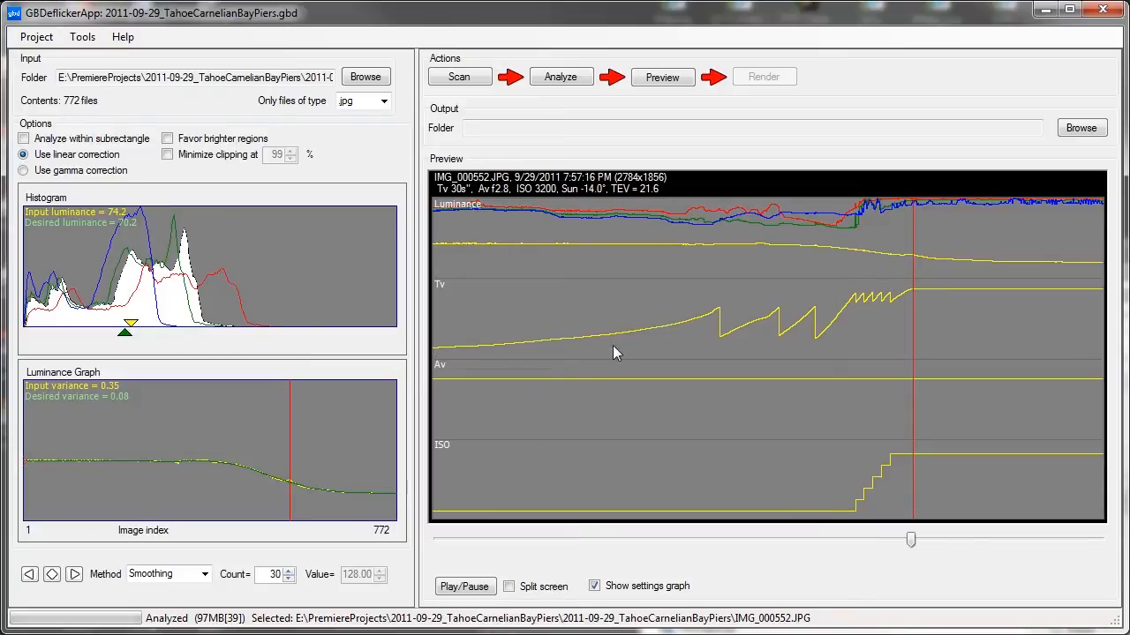
mouse_move(485, 254)
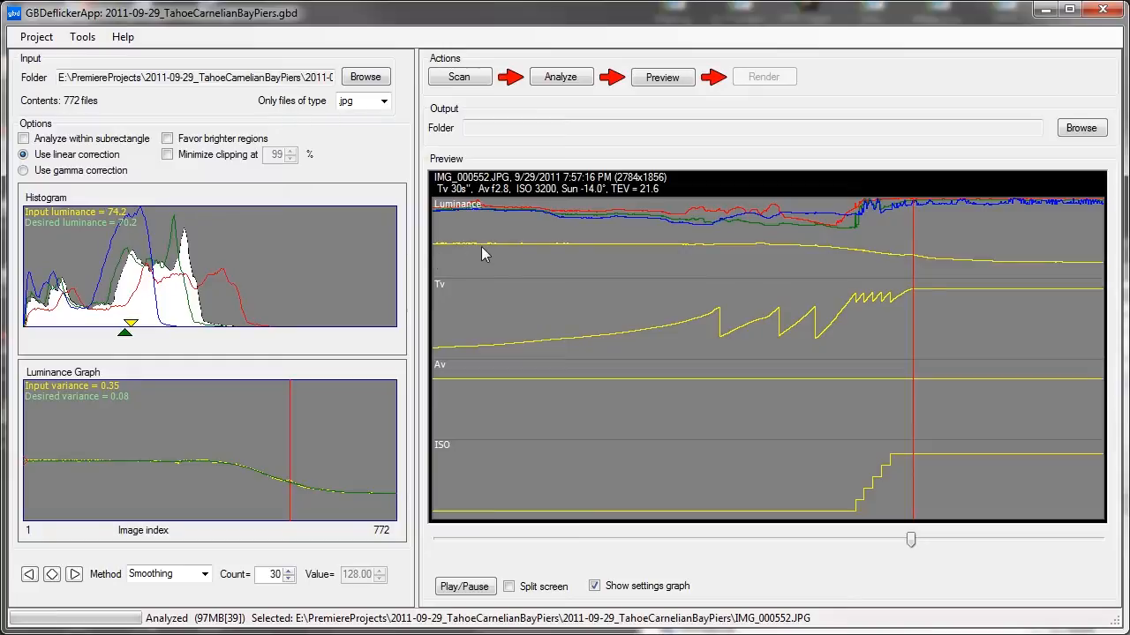
mouse_move(582, 221)
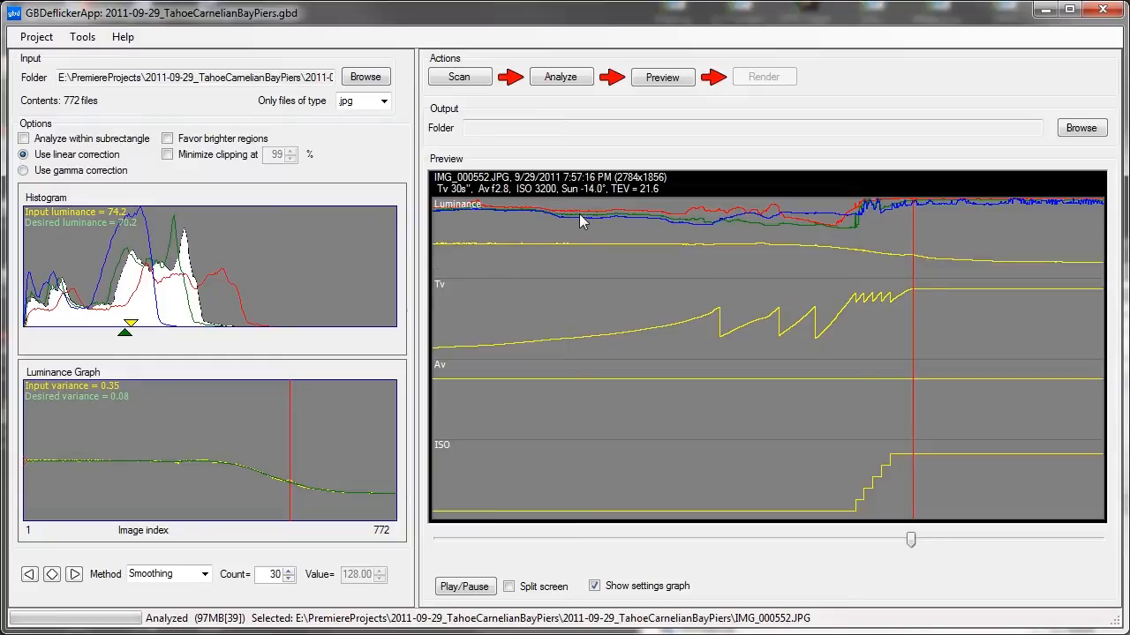
mouse_move(910, 542)
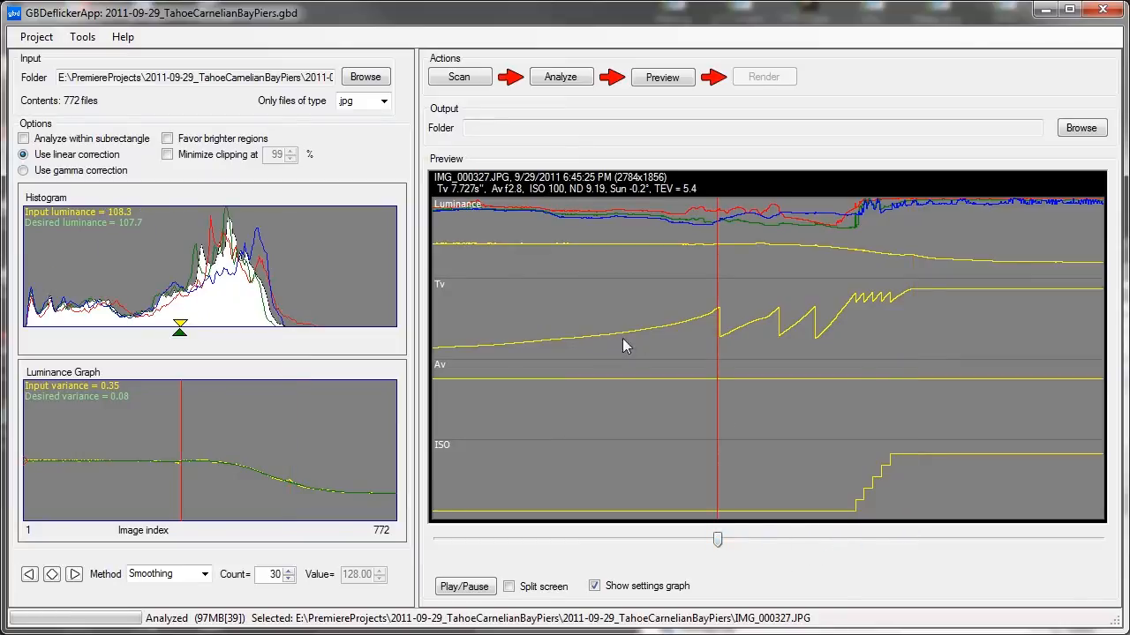
mouse_move(542, 353)
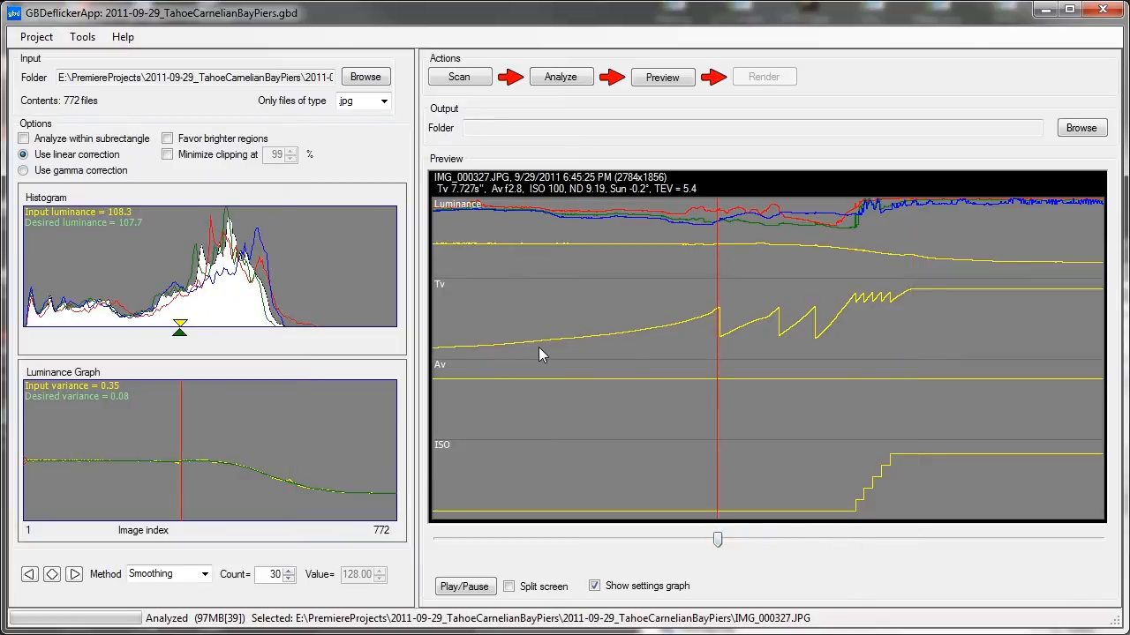
mouse_move(715, 321)
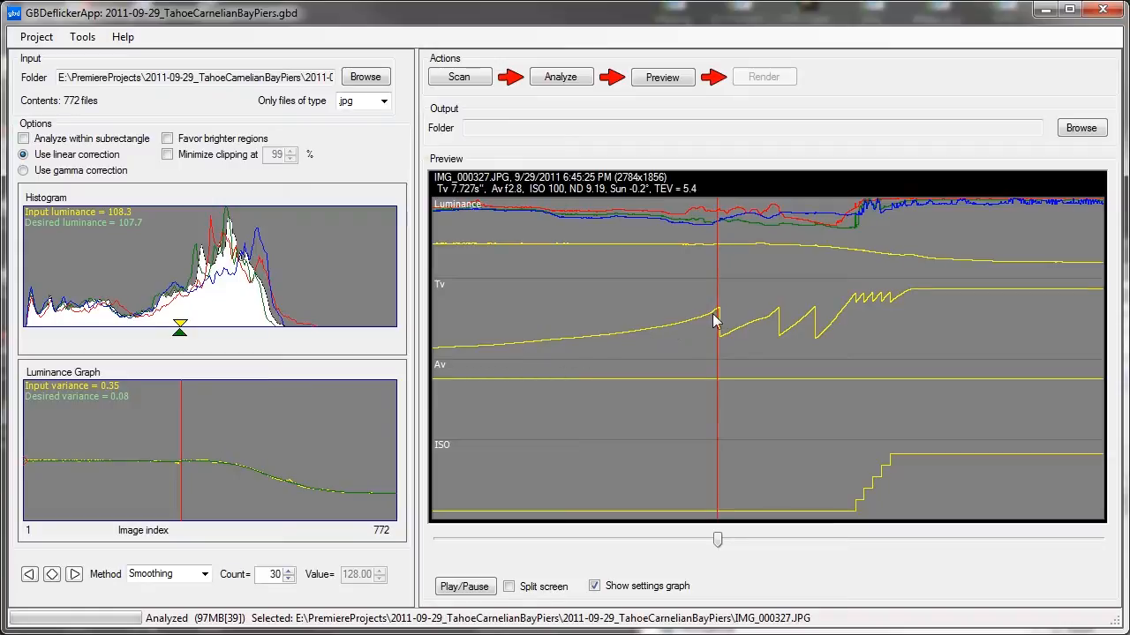
mouse_move(722, 316)
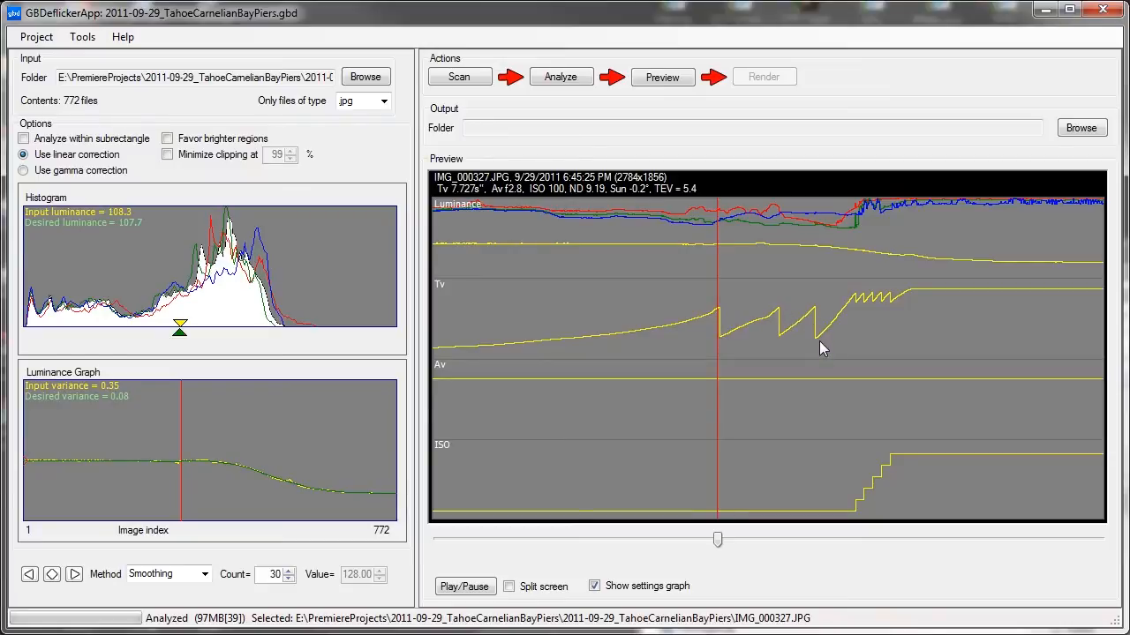
mouse_move(832, 341)
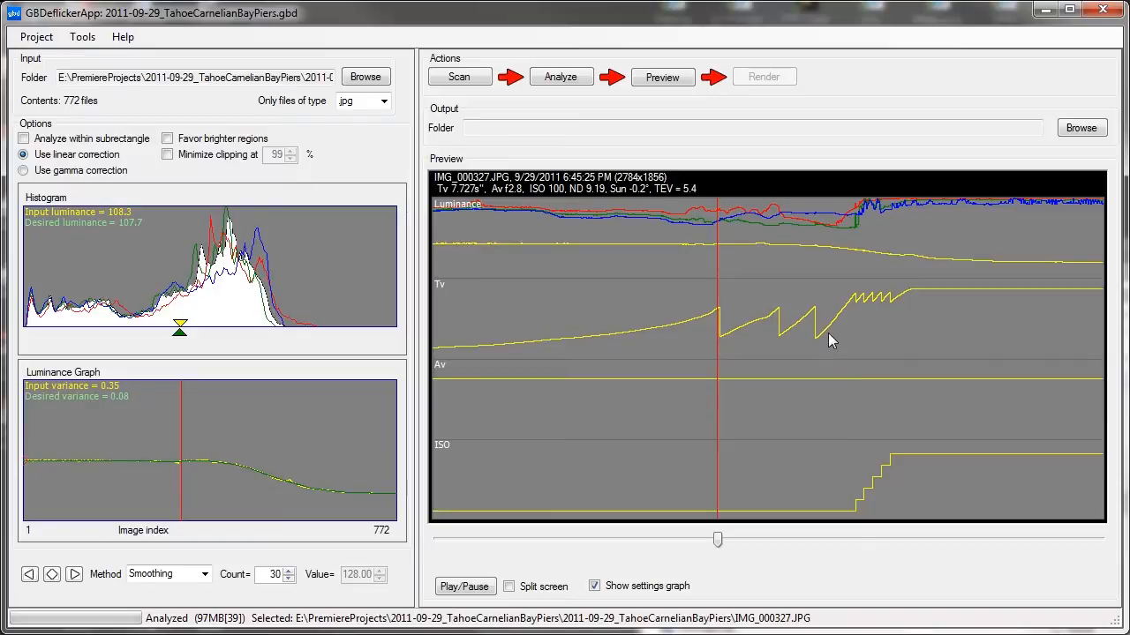
mouse_move(861, 305)
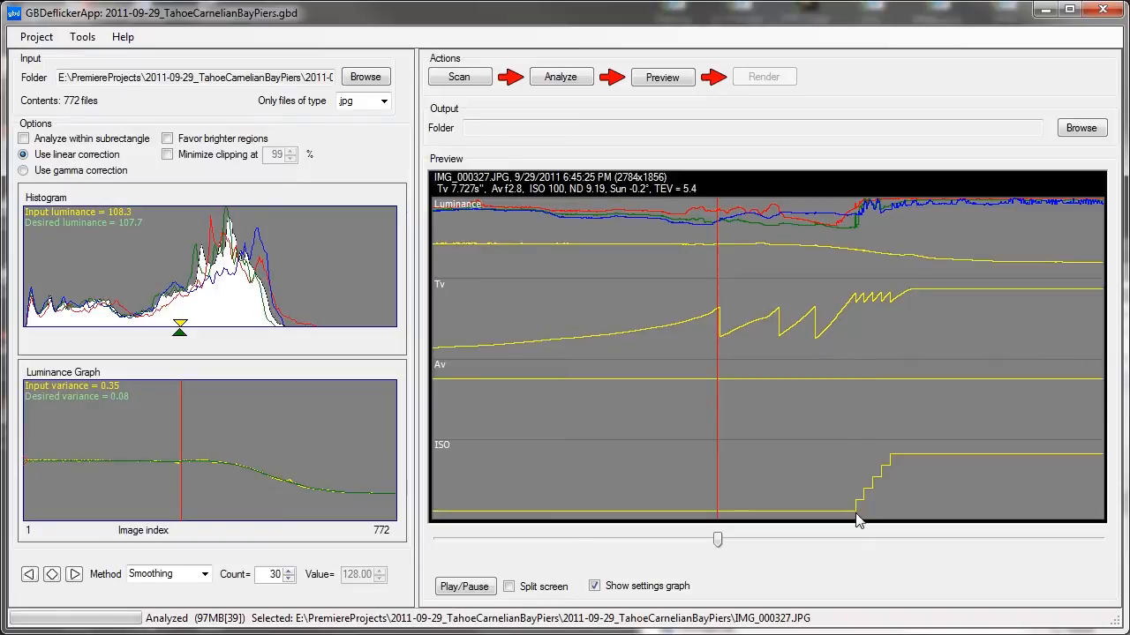
mouse_move(898, 478)
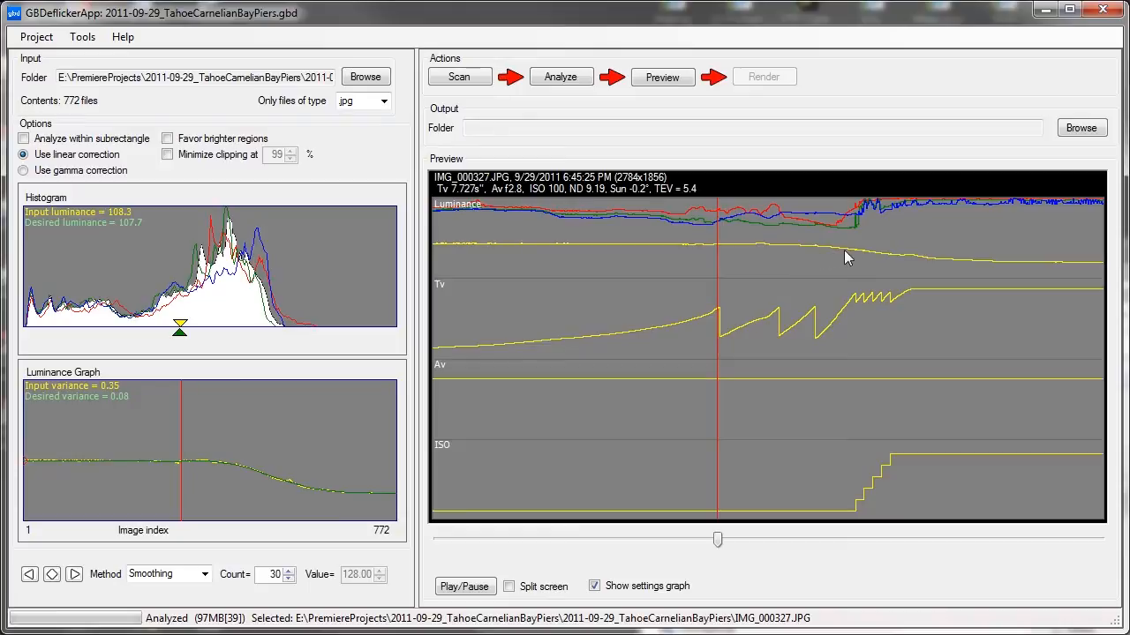
mouse_move(553, 585)
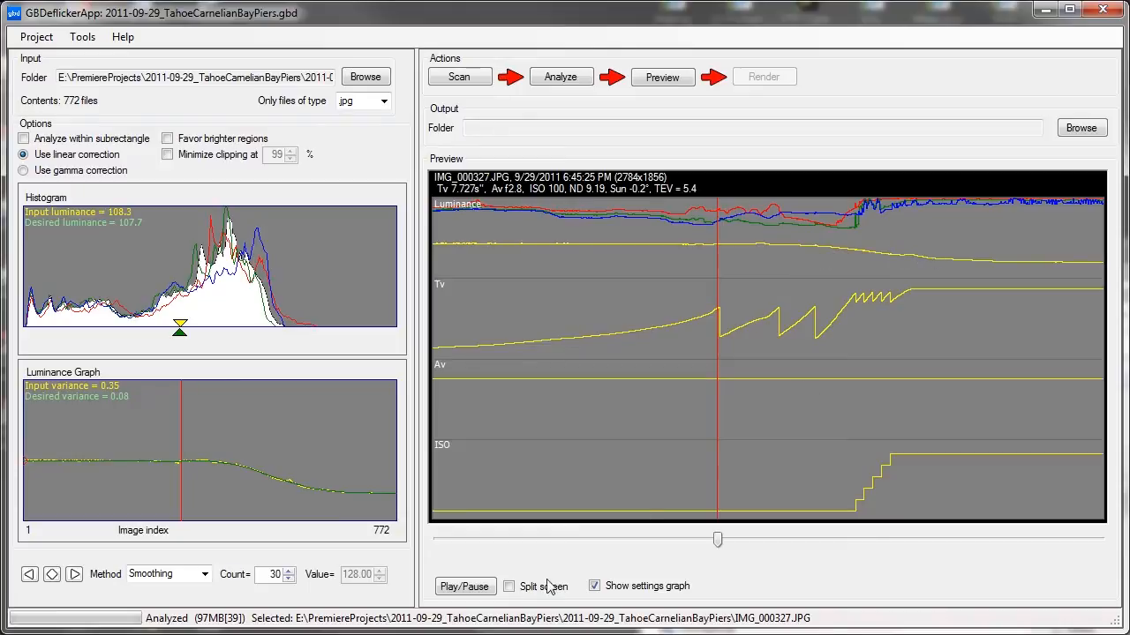
Step: Enable 'Split screen' and scrub to a later dusk frame beside the graphs
left_click(509, 586)
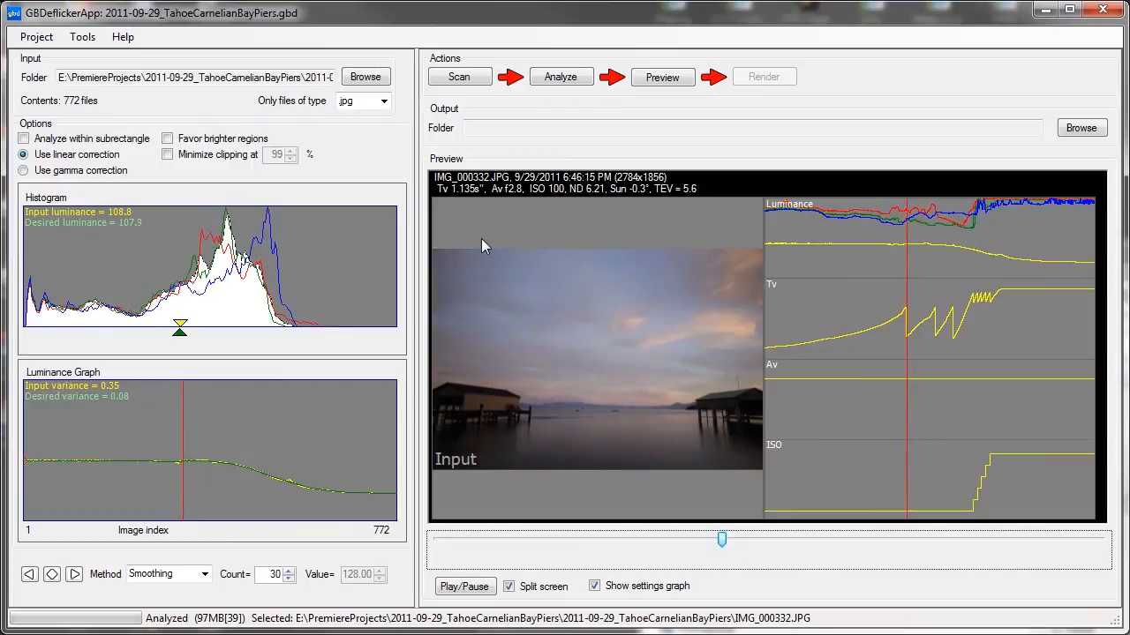
mouse_move(494, 198)
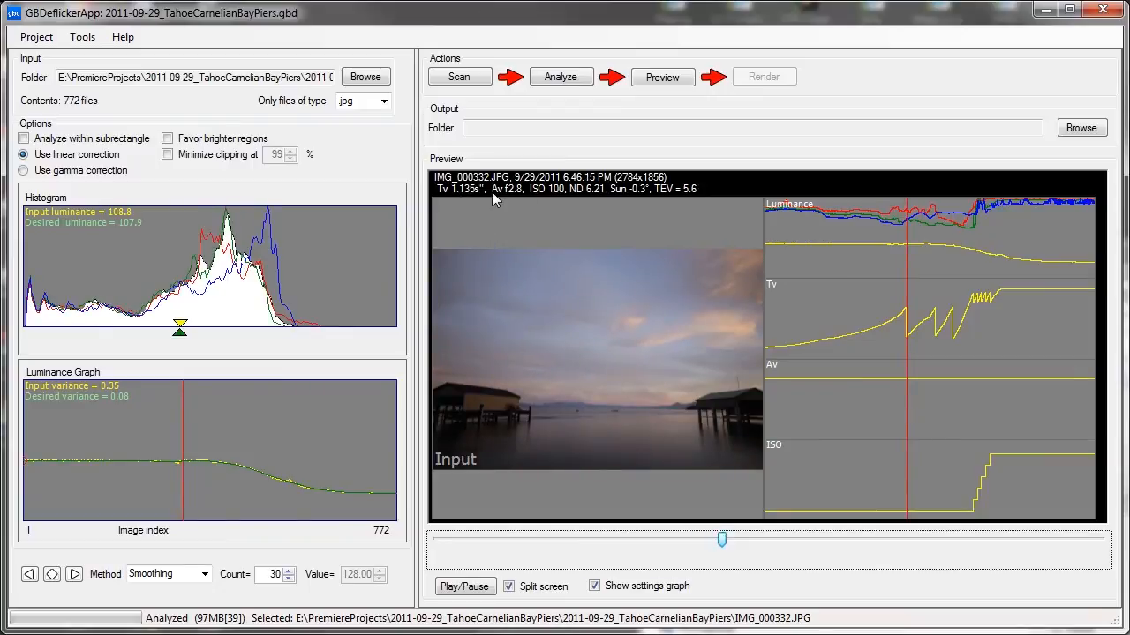
mouse_move(516, 197)
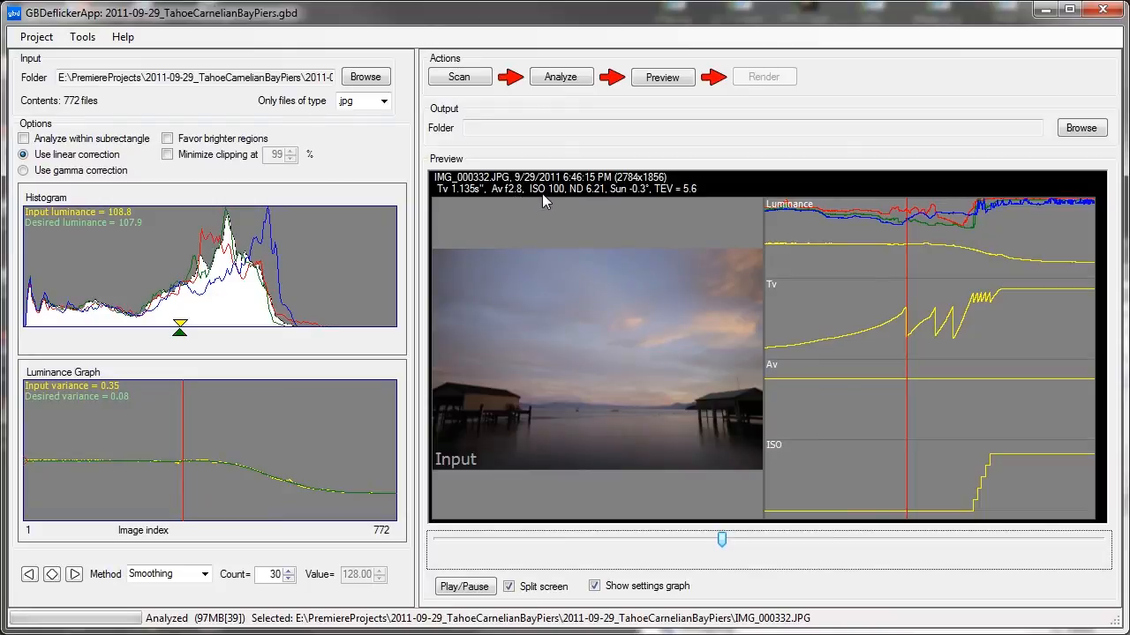
mouse_move(581, 200)
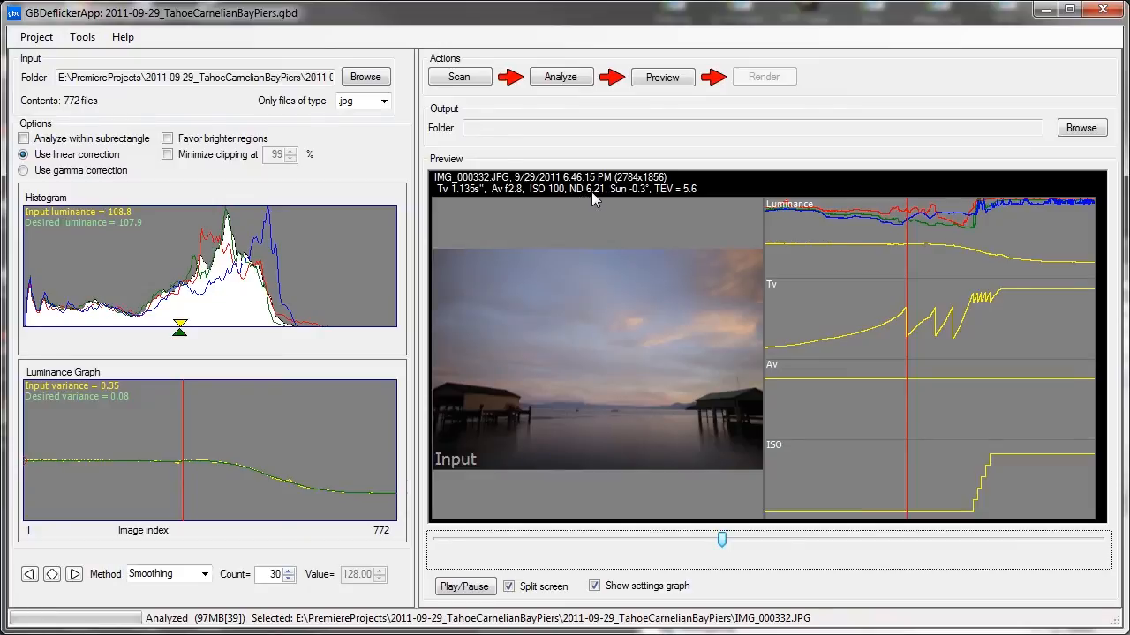
mouse_move(624, 201)
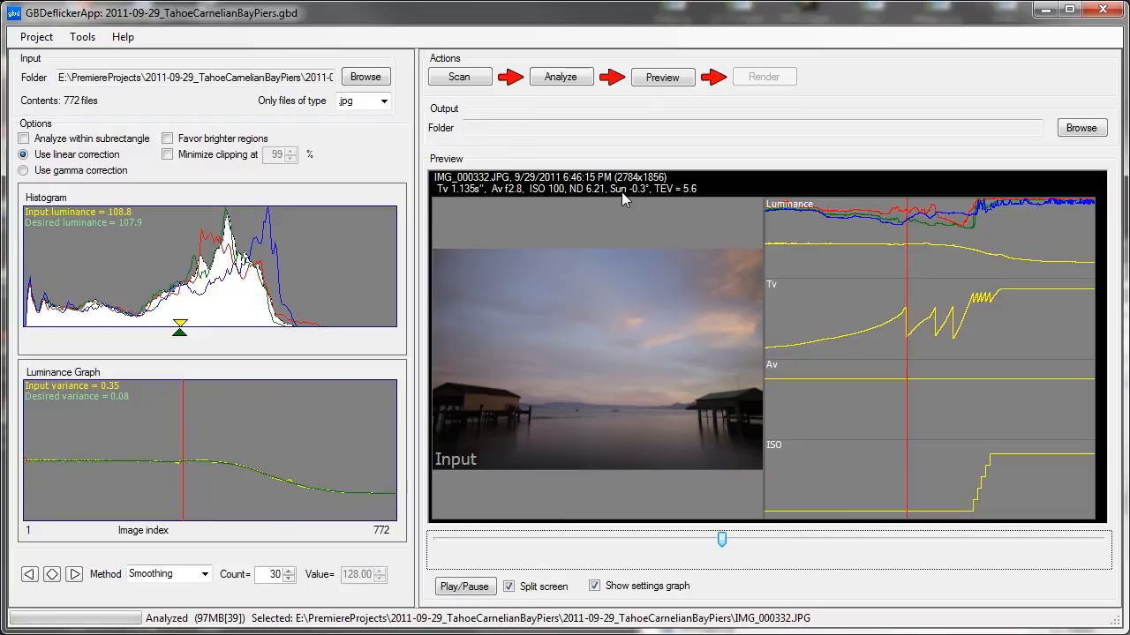
mouse_move(736, 565)
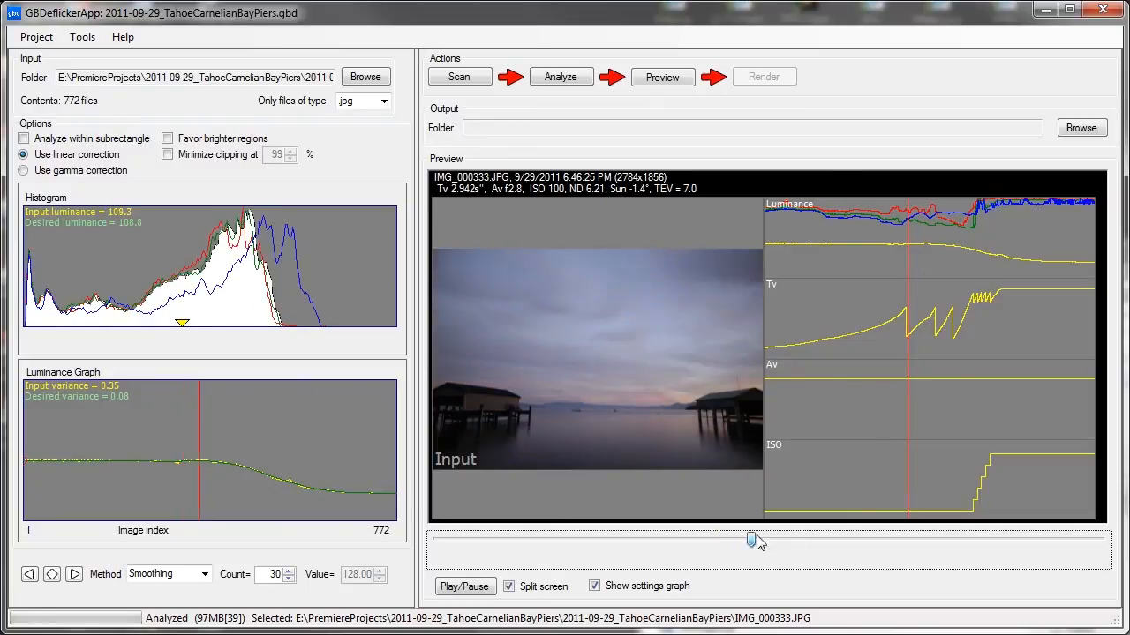
left_click_drag(755, 539, 810, 539)
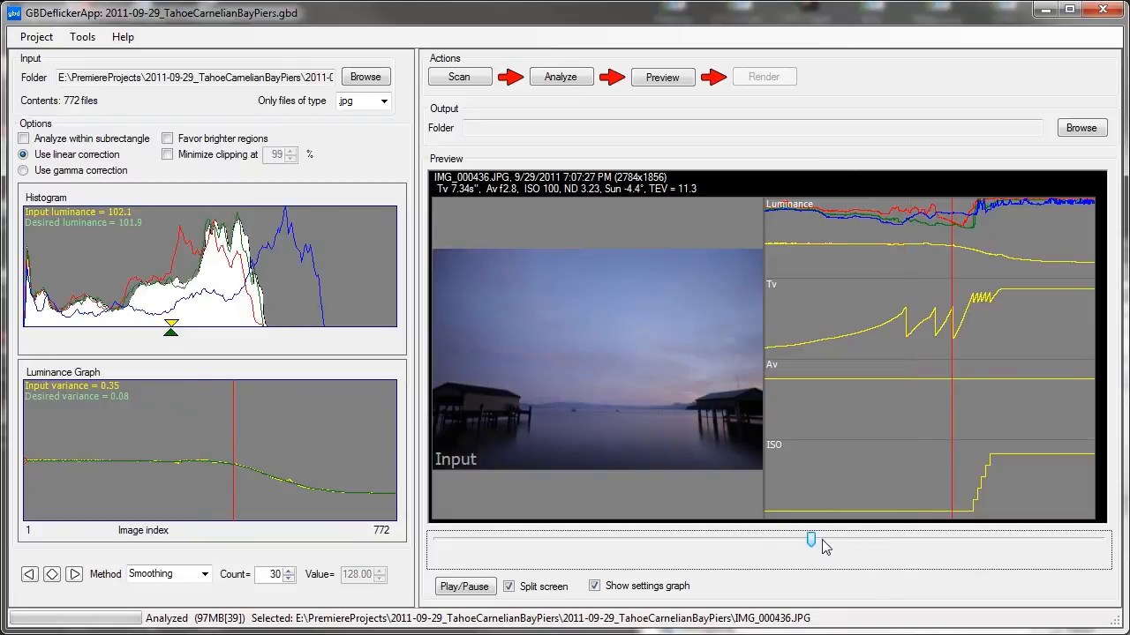